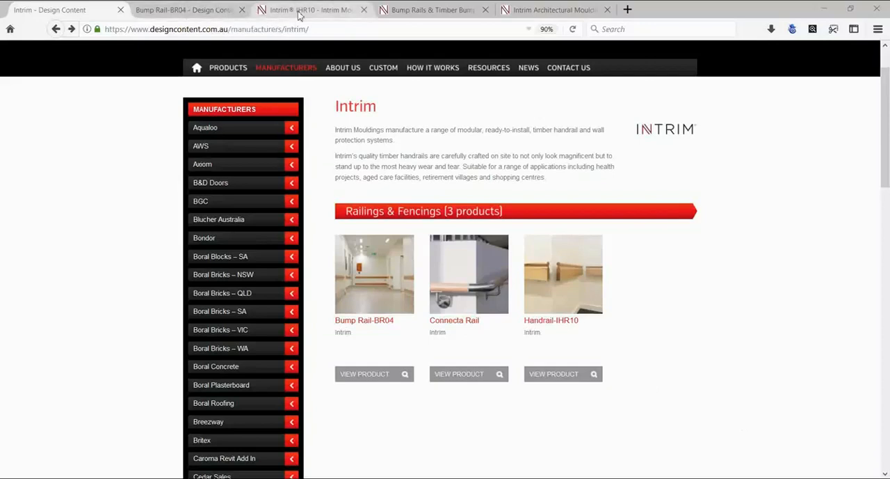
Step: Browse the Intrim IHR10, Bump Rail and Connecta Rail product pages
click(309, 9)
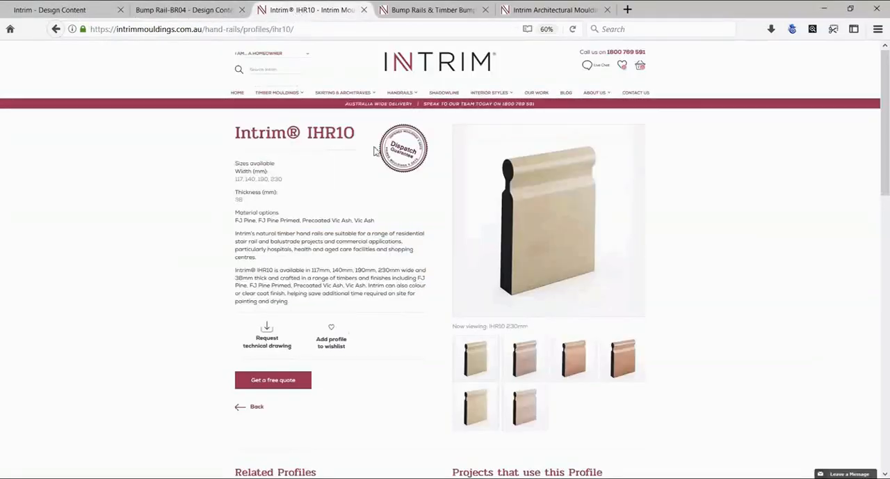
click(432, 10)
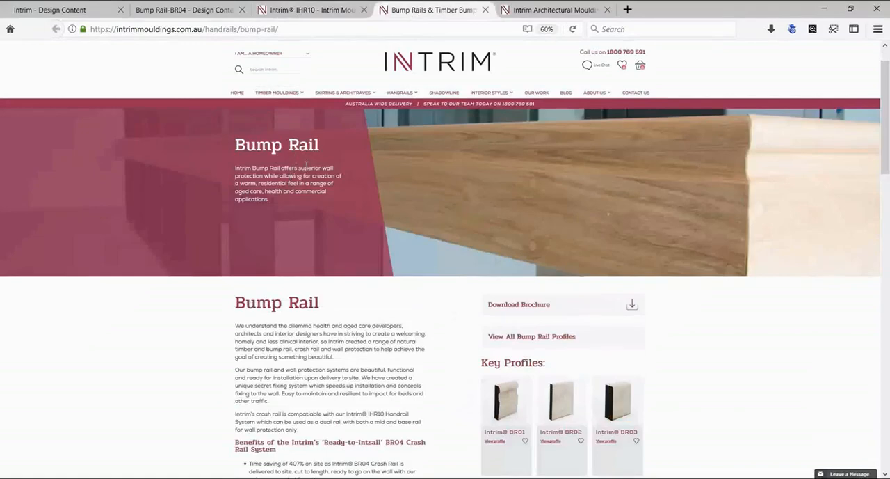
click(553, 10)
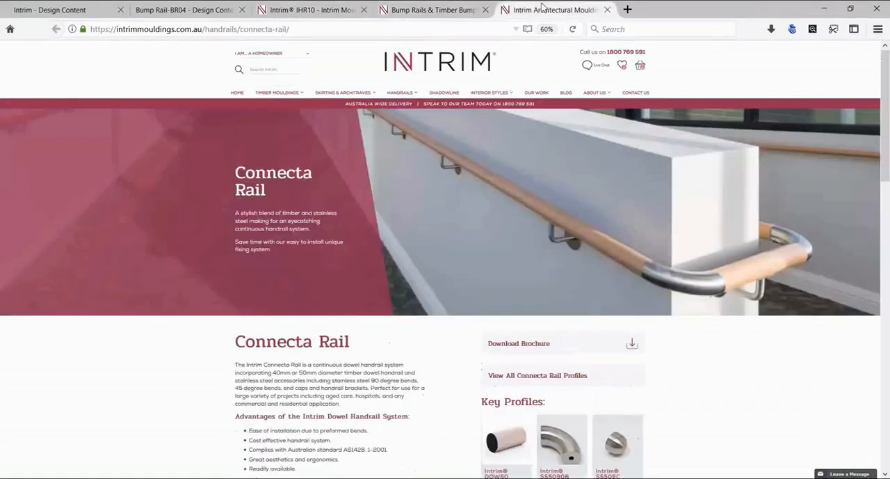
scroll(down, 3)
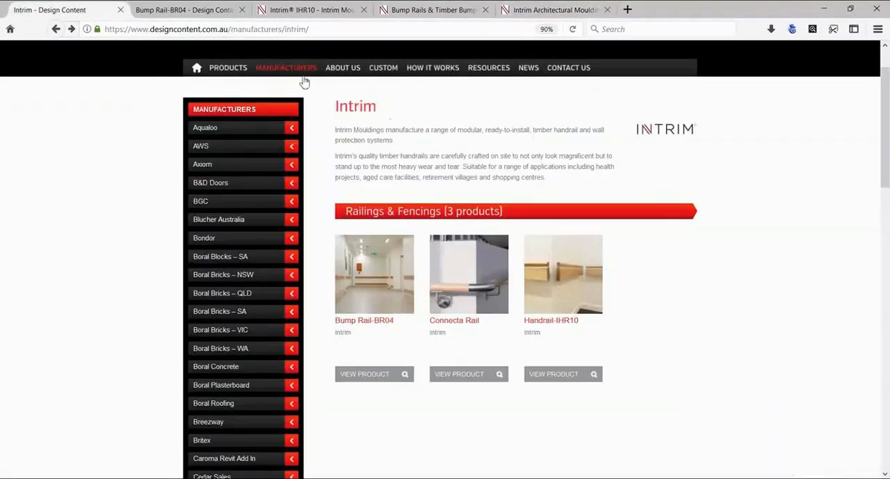
mouse_move(400, 322)
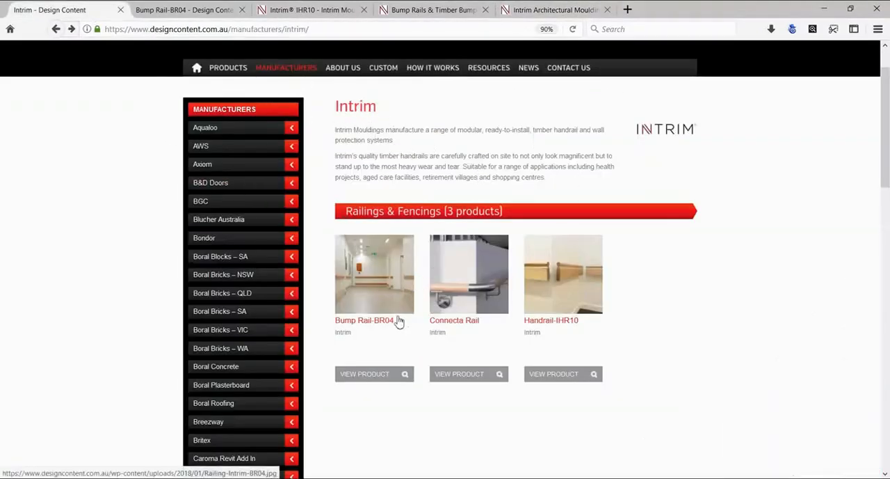
mouse_move(559, 327)
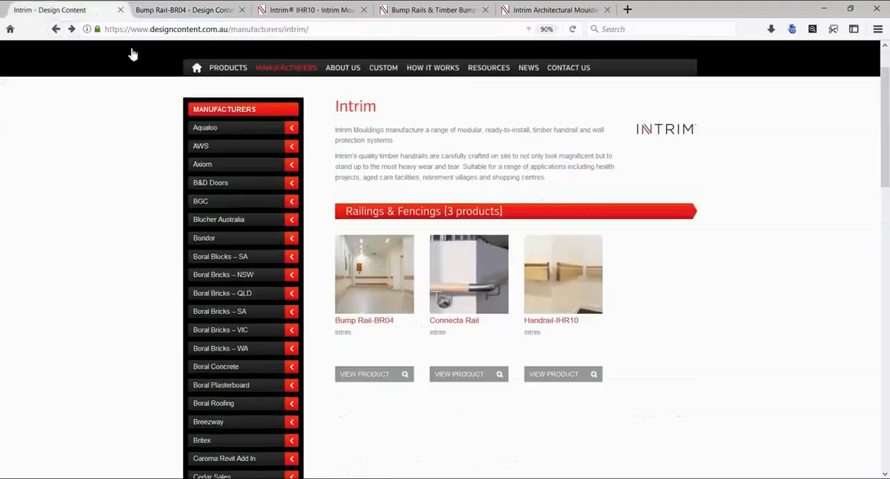
mouse_move(640, 447)
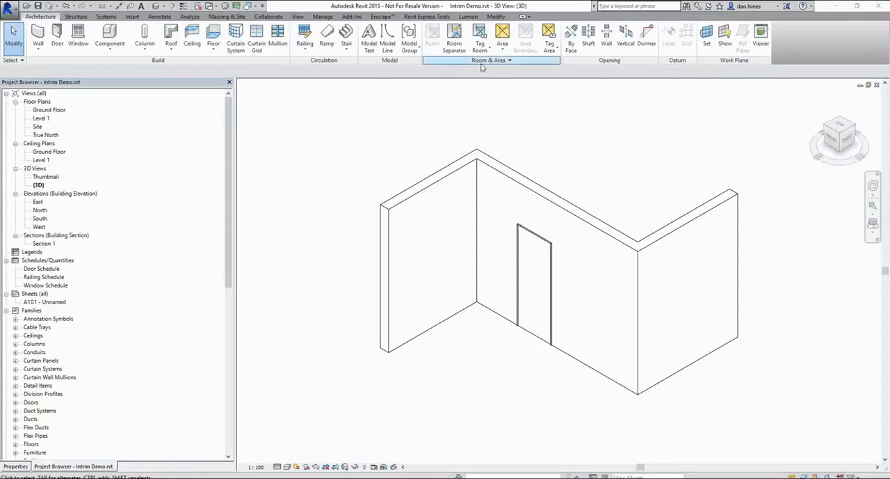
Step: Select and deselect the door, then locate the BR04, Connecta Rail and IHR10 railing families
click(536, 278)
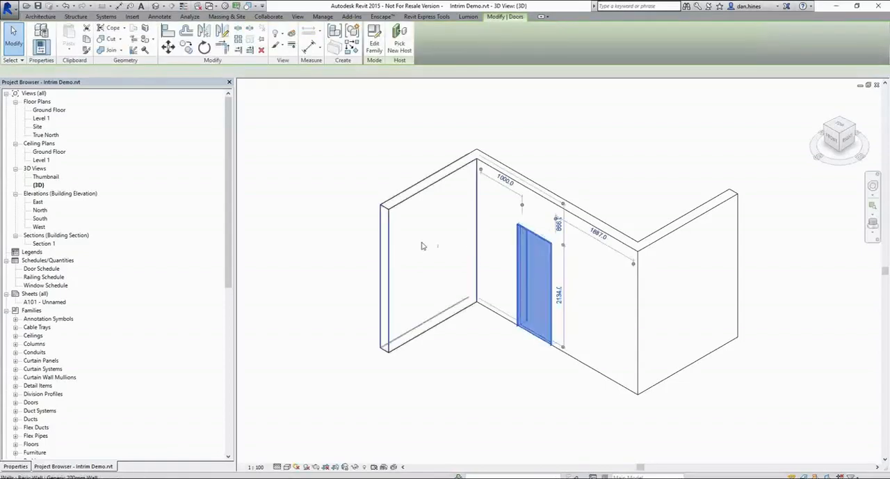
click(423, 245)
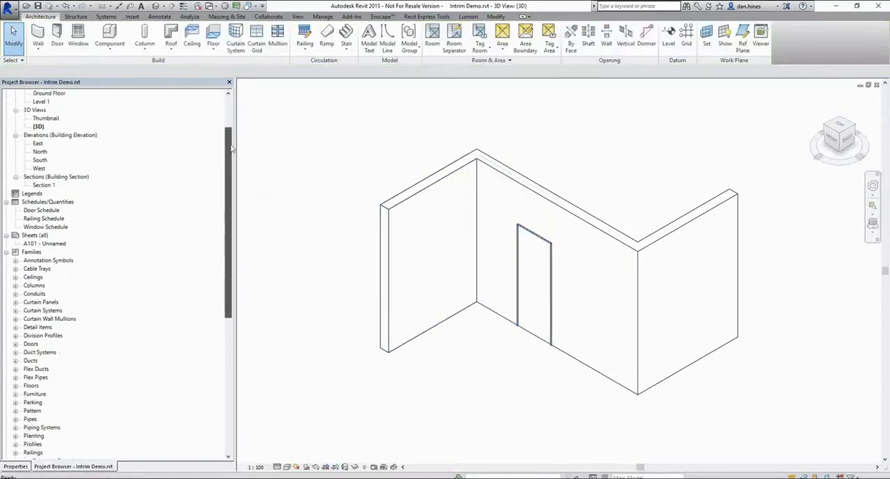
scroll(down, 3)
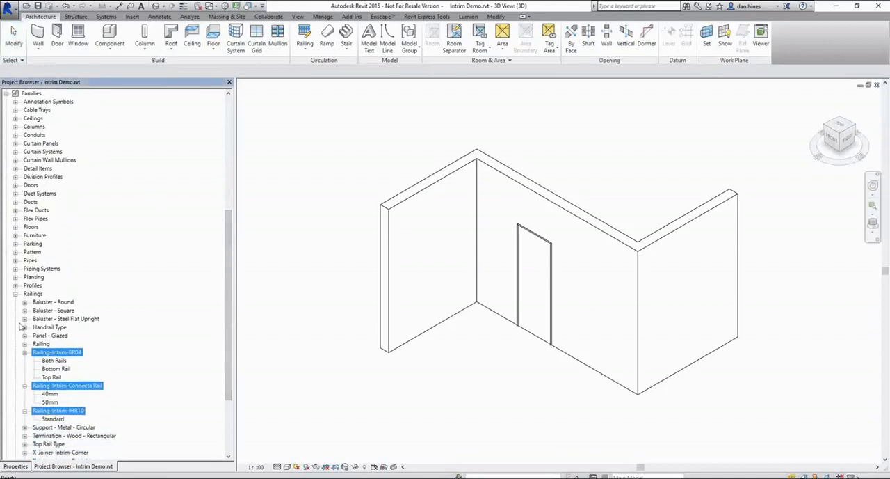
click(57, 351)
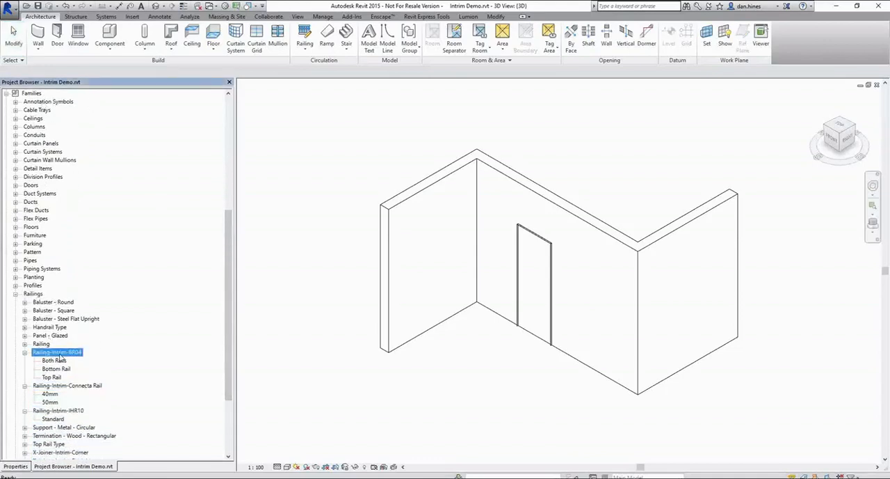
click(66, 385)
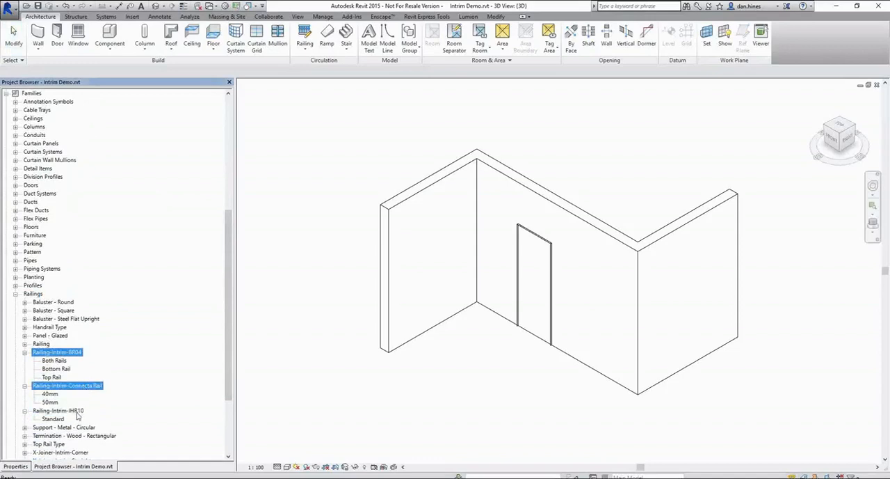
click(58, 410)
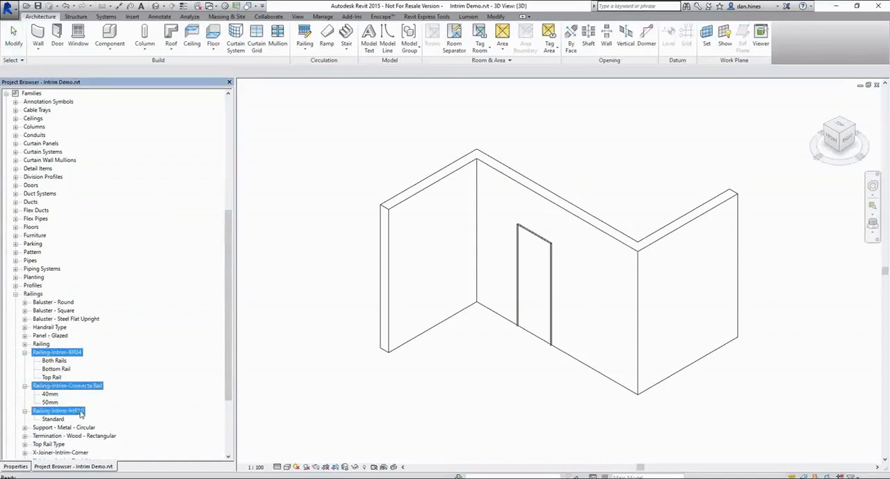
Step: Show the BR04 Both Rails, Connecta Rail 50mm and IHR10 Standard types
click(54, 360)
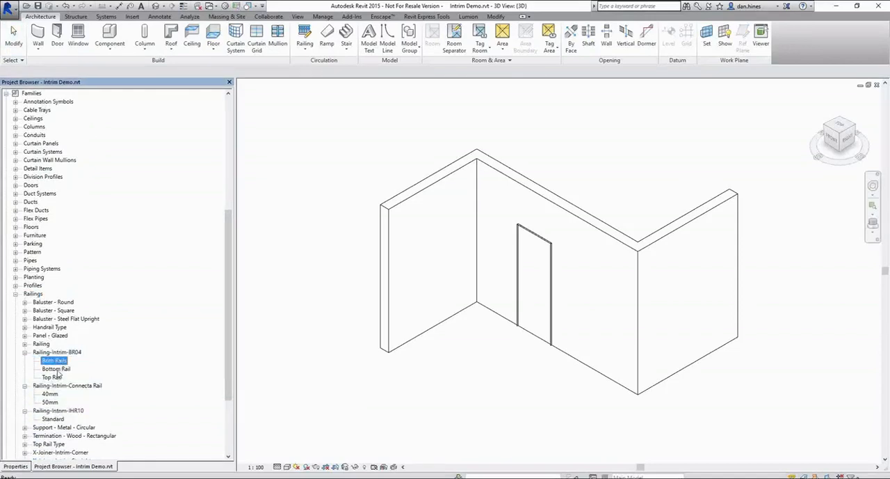
click(50, 402)
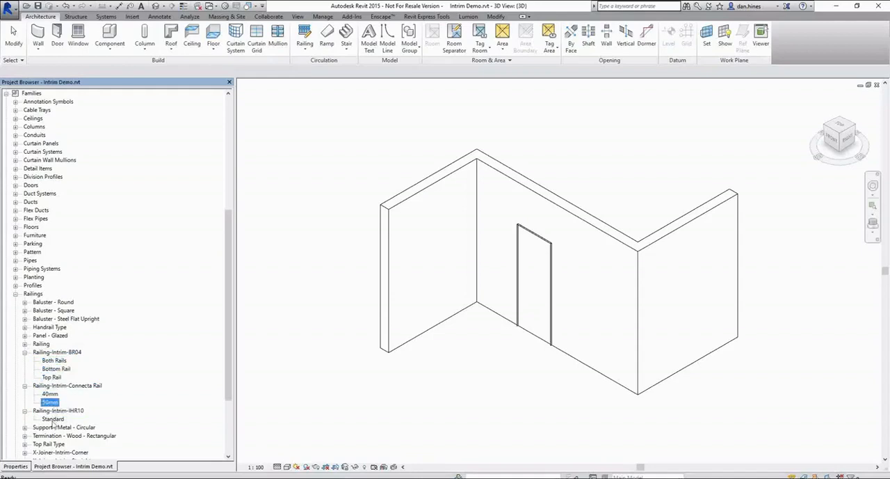
click(53, 418)
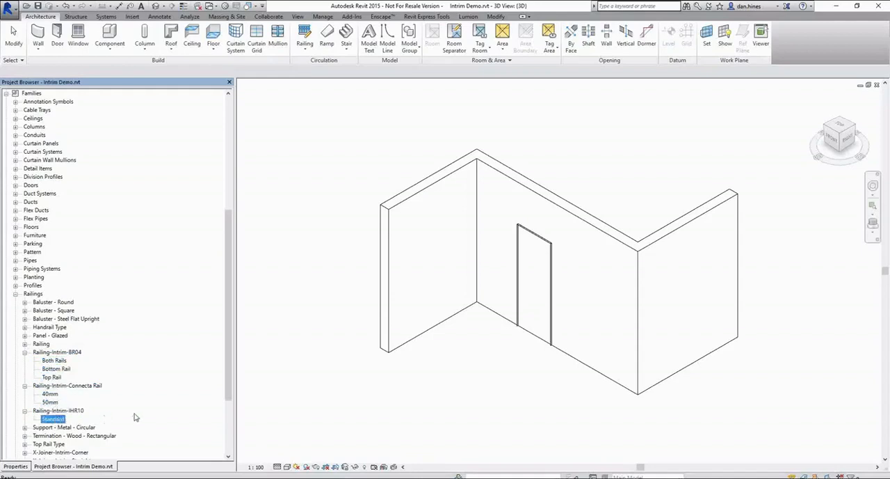
mouse_move(63, 452)
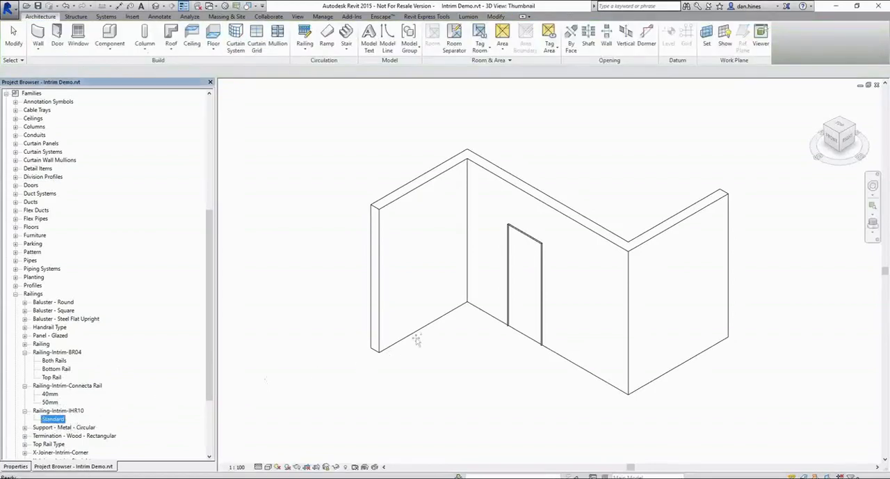
Step: Start placing a Railing-Intrim-IHR10 Standard component with End 1 at Wall End
click(109, 35)
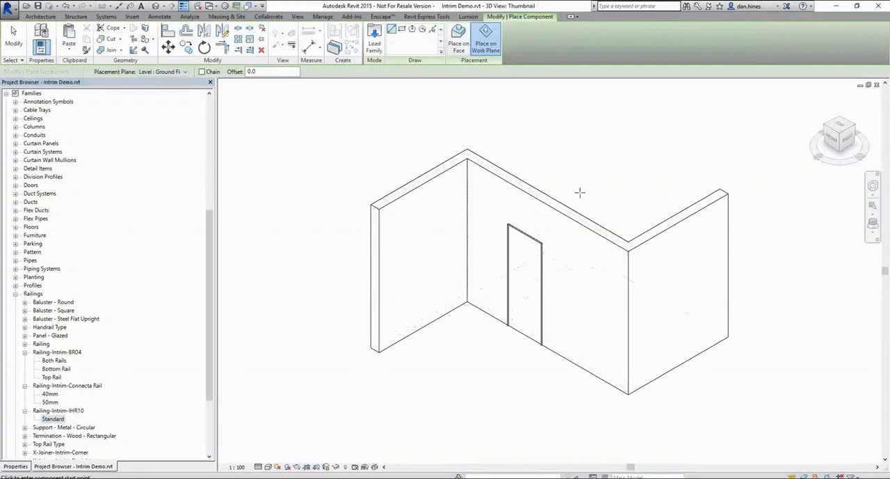
mouse_move(515, 87)
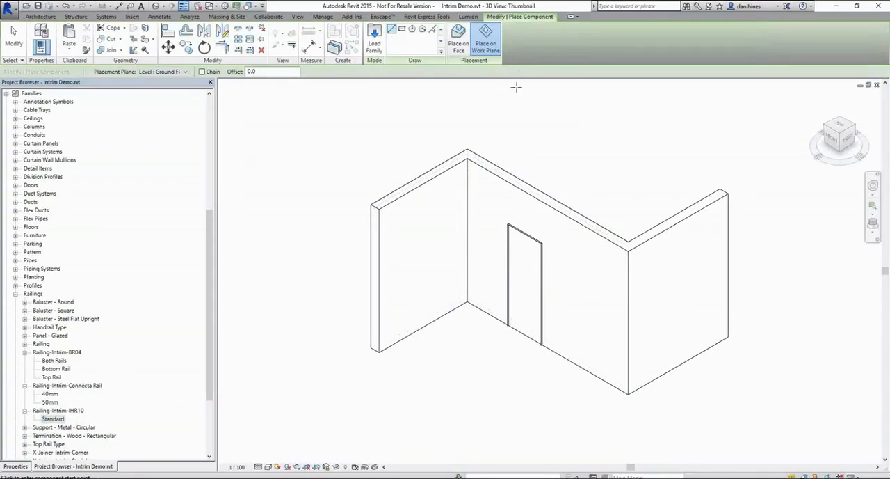
mouse_move(477, 84)
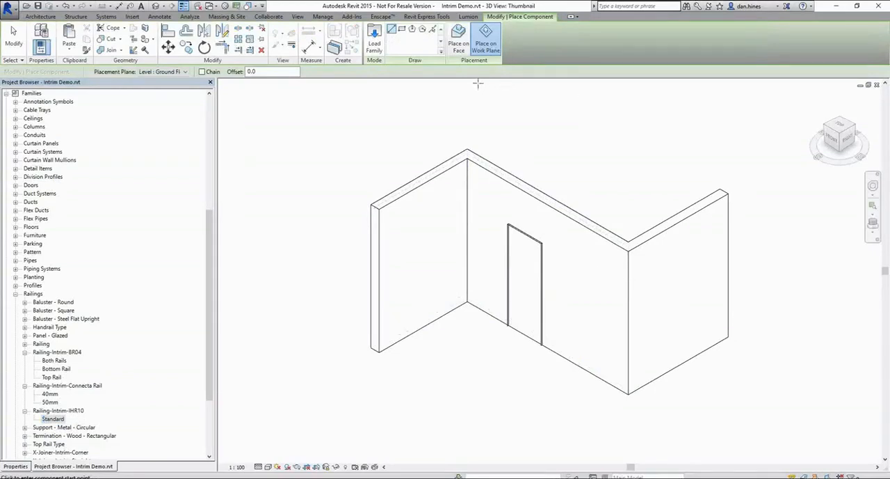
mouse_move(478, 79)
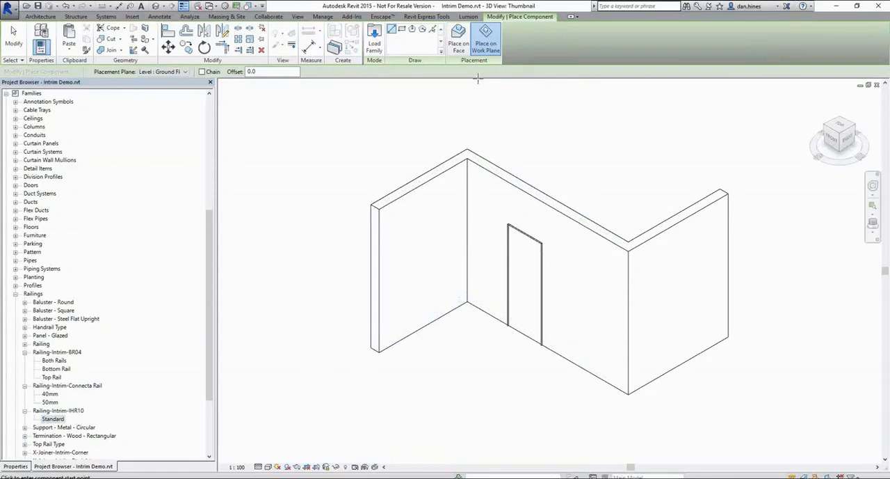
mouse_move(466, 82)
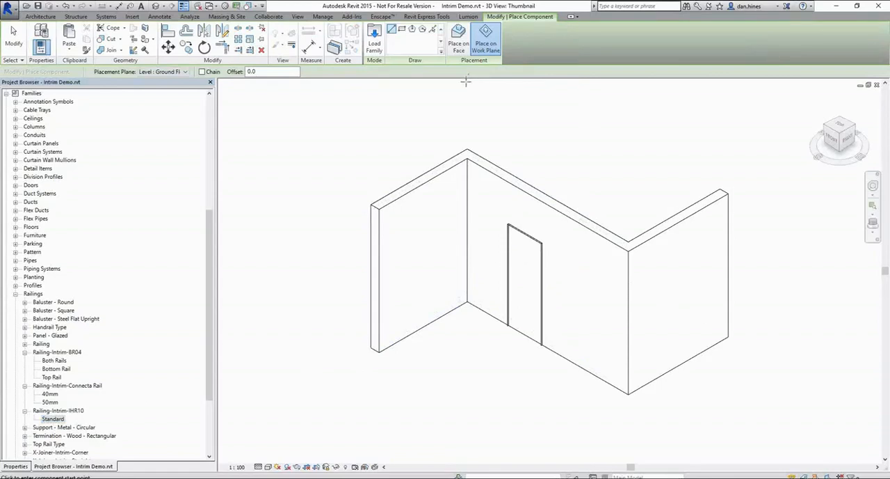
mouse_move(458, 62)
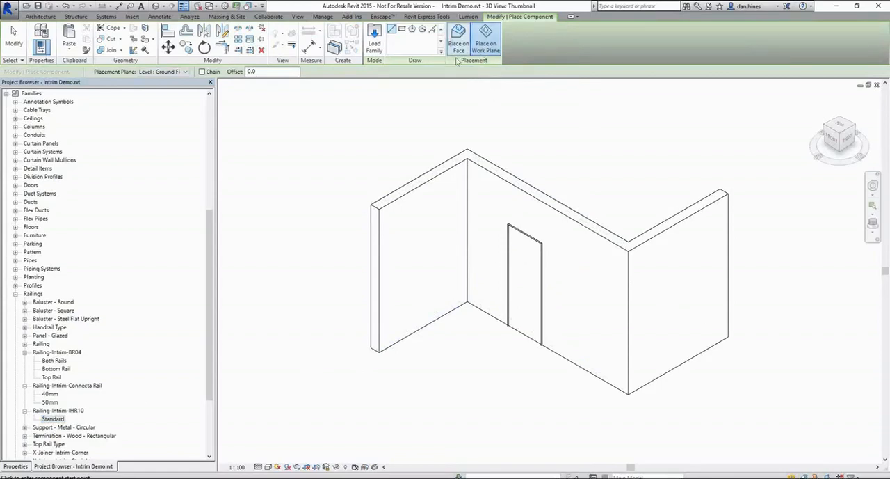
mouse_move(486, 39)
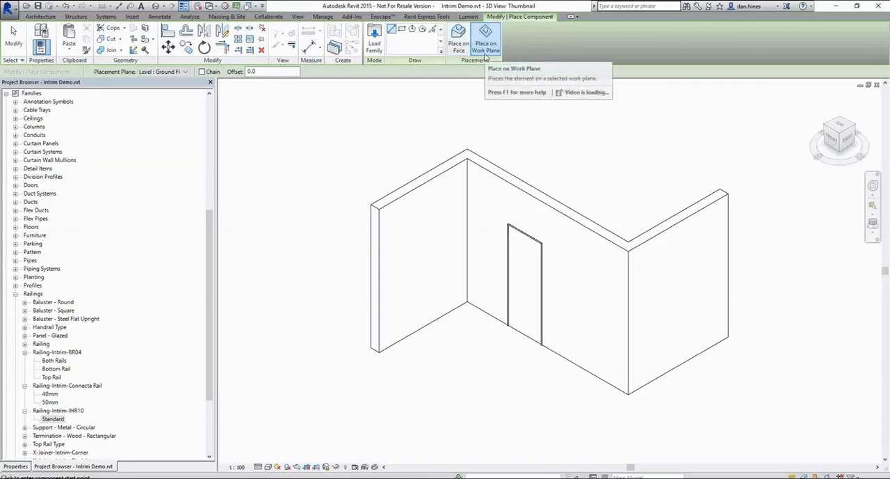
mouse_move(413, 100)
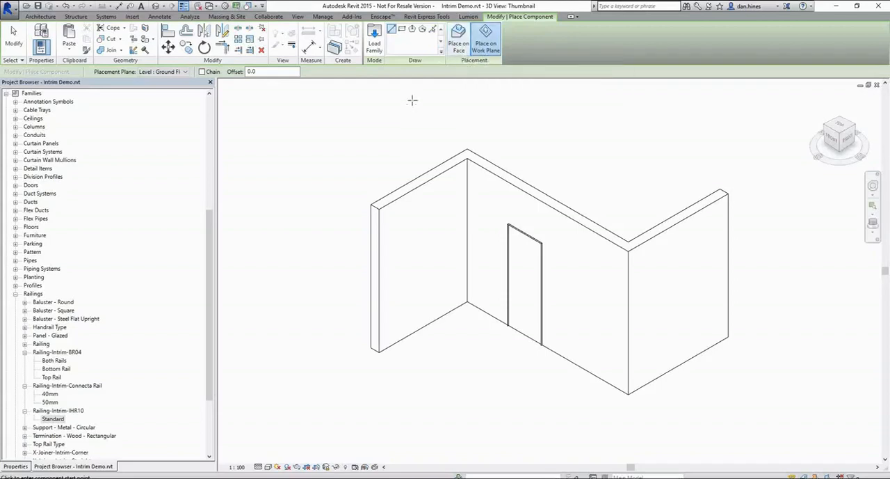
mouse_move(262, 335)
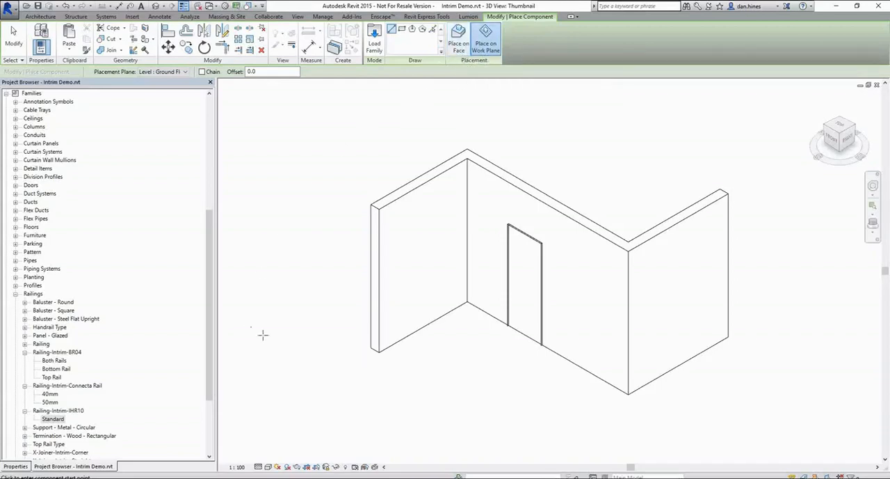
mouse_move(374, 399)
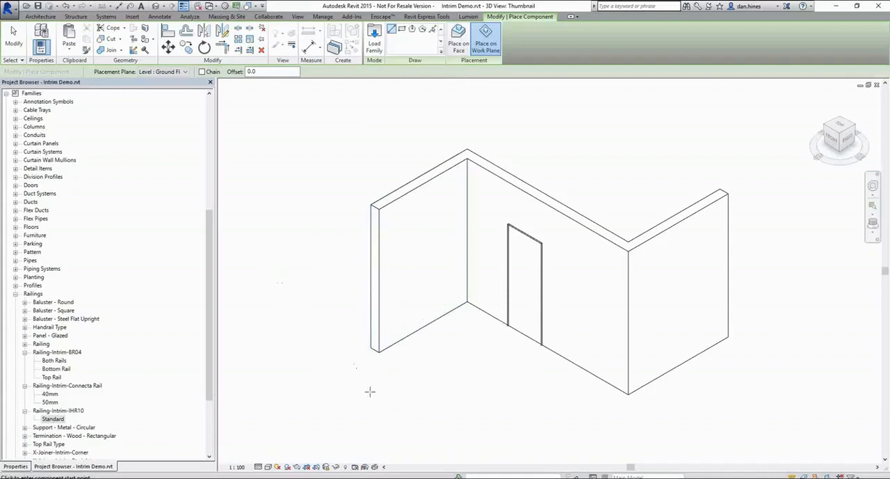
mouse_move(486, 40)
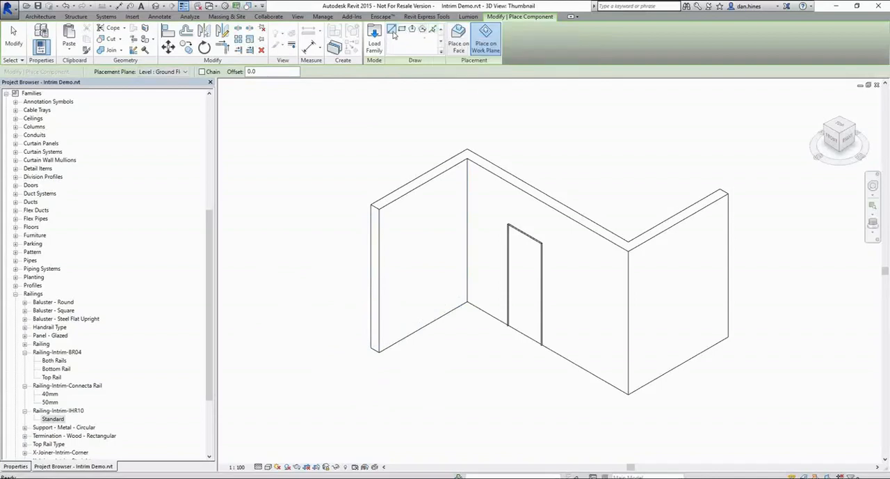
mouse_move(434, 29)
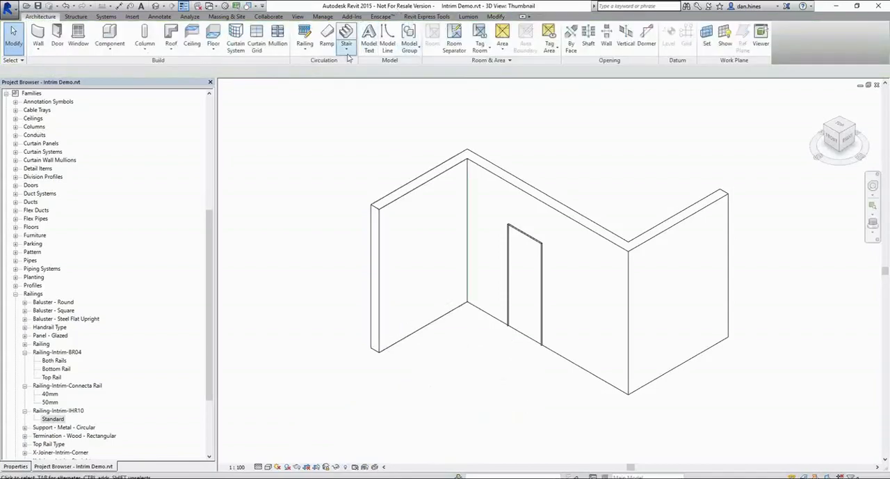
click(109, 35)
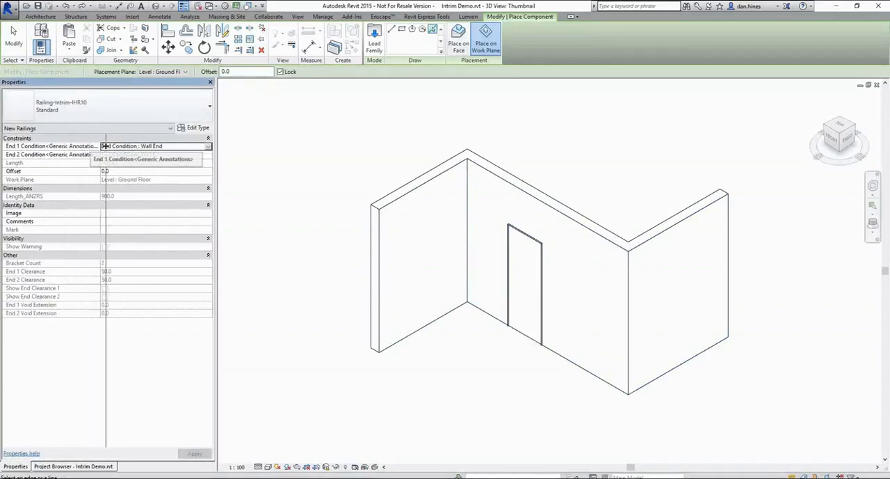
Step: Set the IHR10 rail's End 2 Condition to Internal Corner, leaving End 1 as Wall End
click(146, 146)
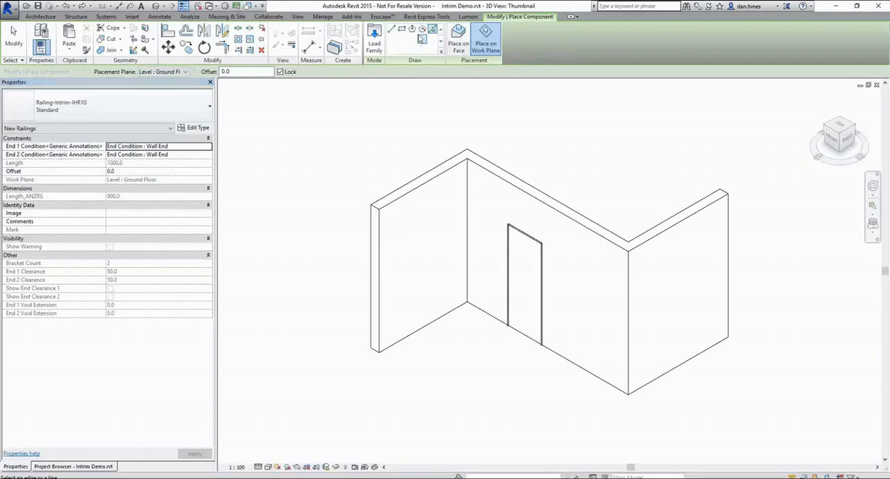
click(159, 154)
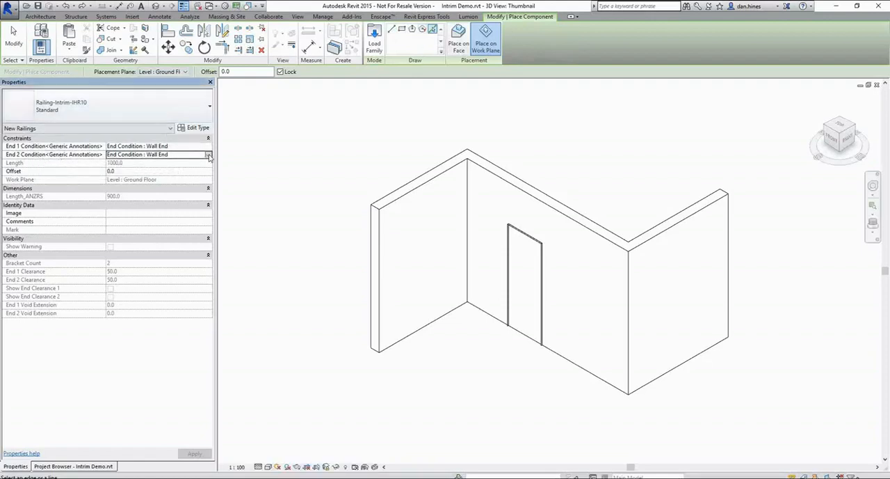
click(208, 154)
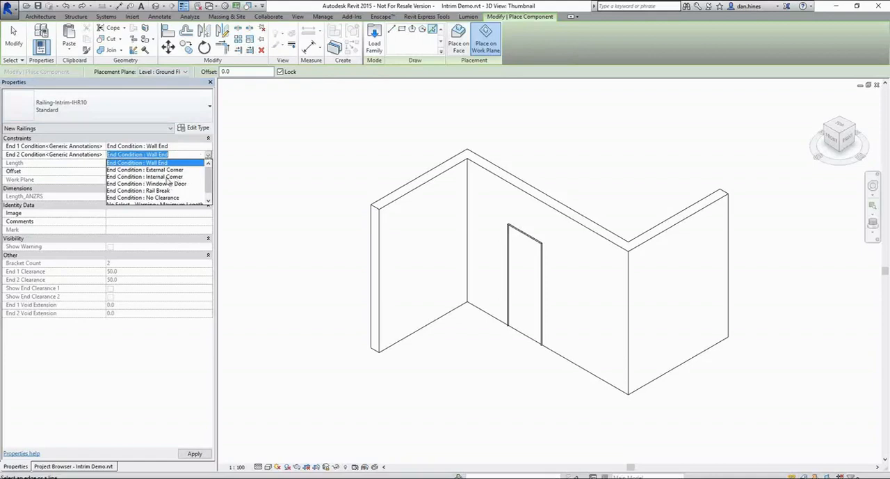
click(145, 170)
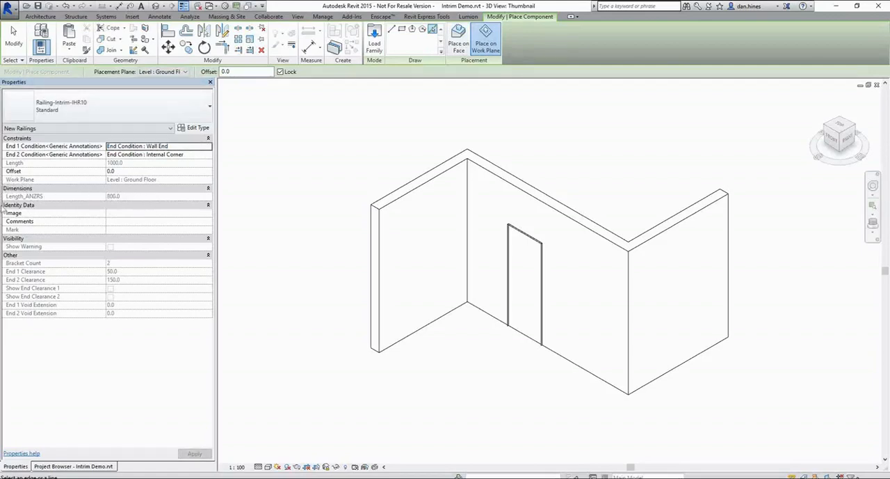
mouse_move(340, 183)
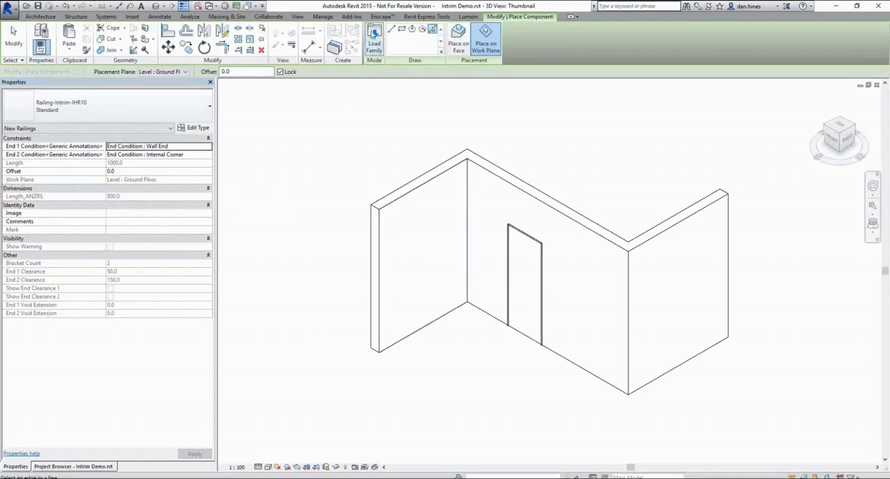
mouse_move(110, 289)
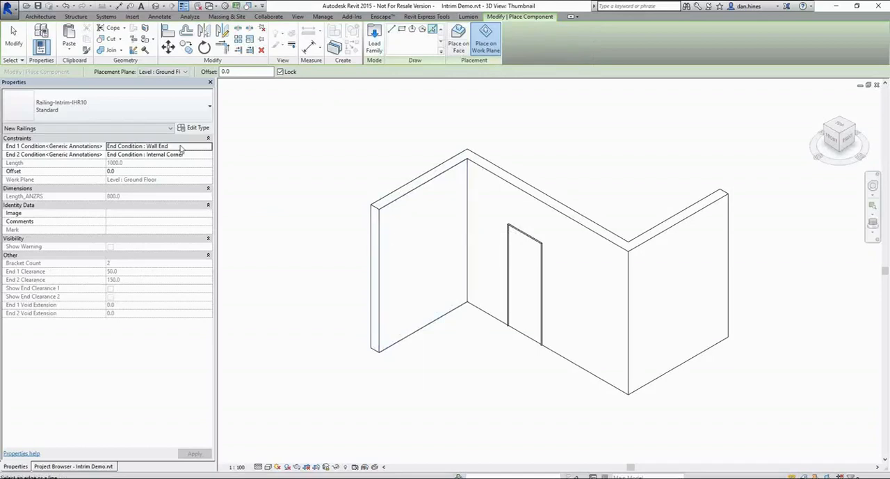
mouse_move(443, 220)
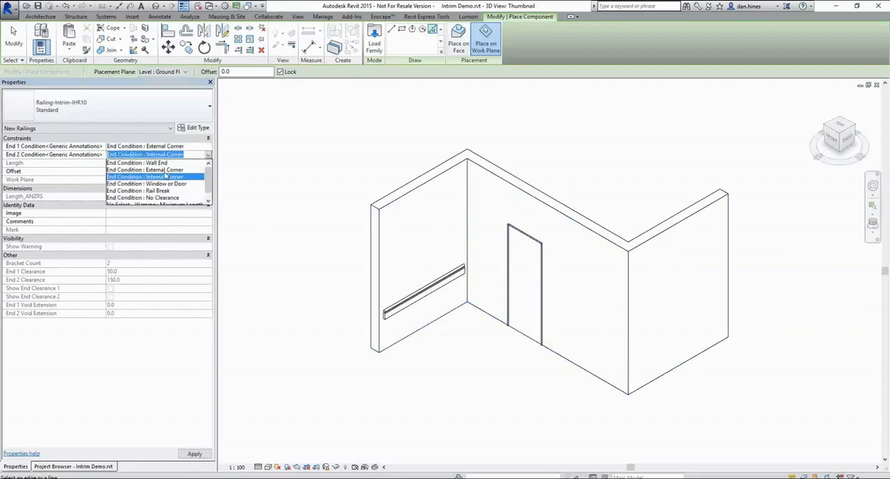
Step: Set the next IHR10 rail's End 2 Condition to Wall End for the right wall
click(137, 162)
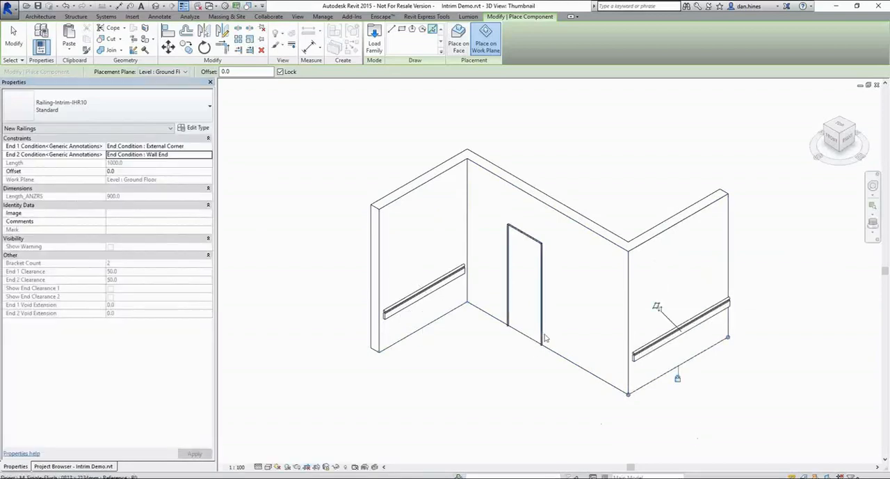
mouse_move(553, 308)
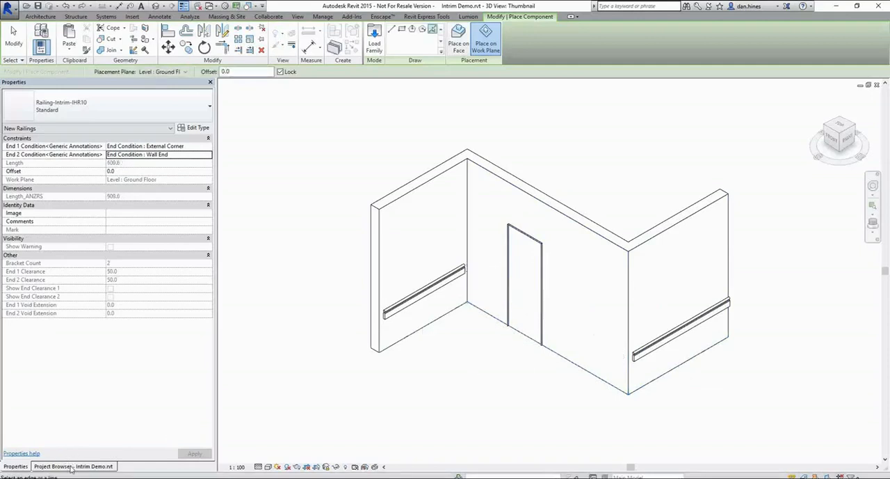
Step: Open the Ground Floor plan and start placing another IHR10 handrail
click(73, 466)
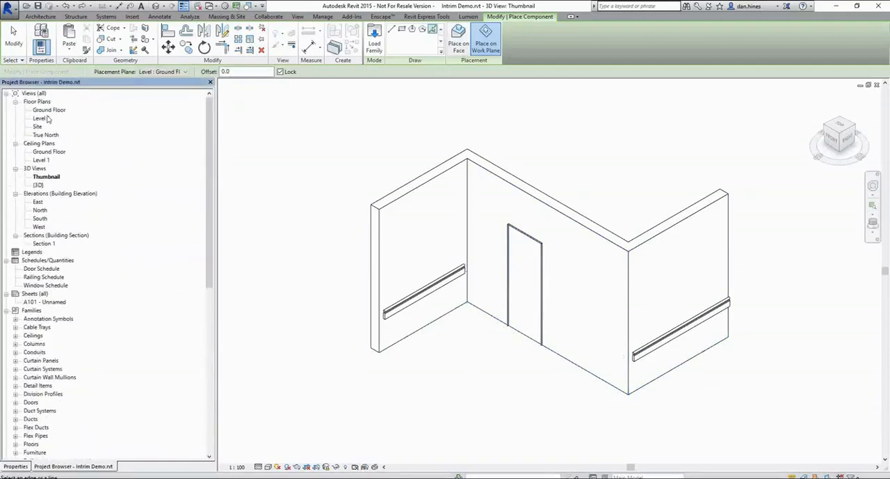
double_click(48, 110)
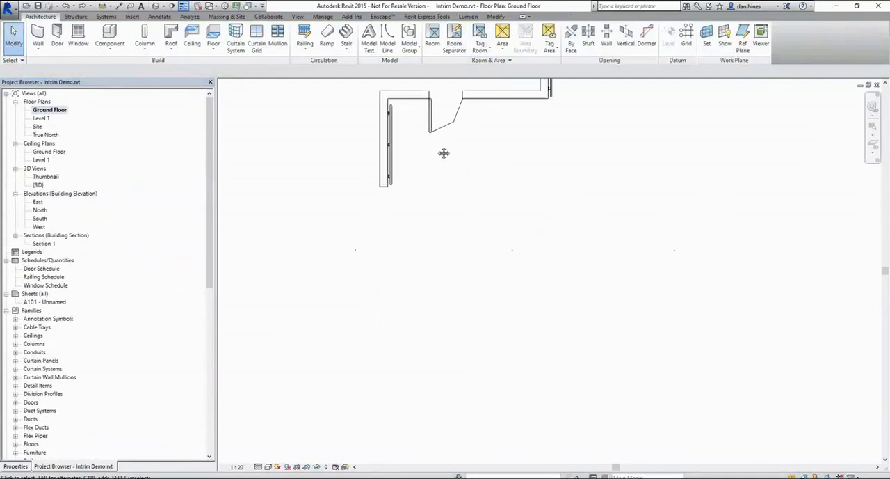
click(109, 35)
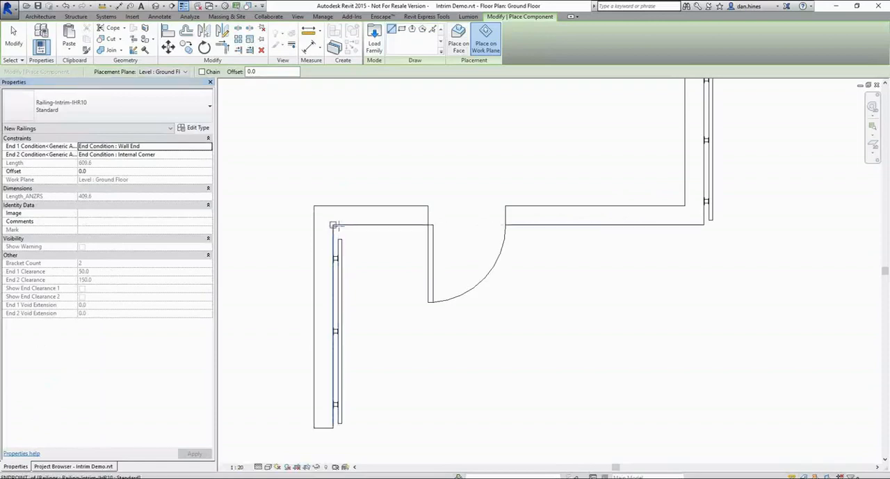
mouse_move(332, 224)
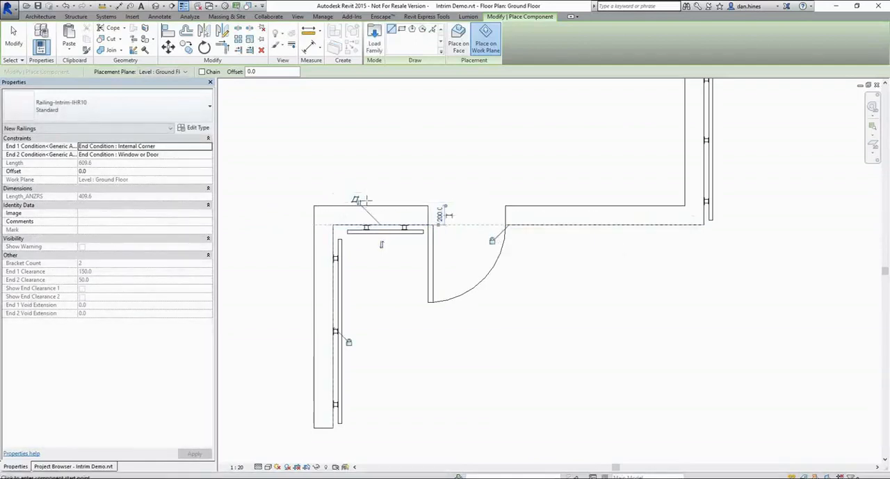
mouse_move(532, 210)
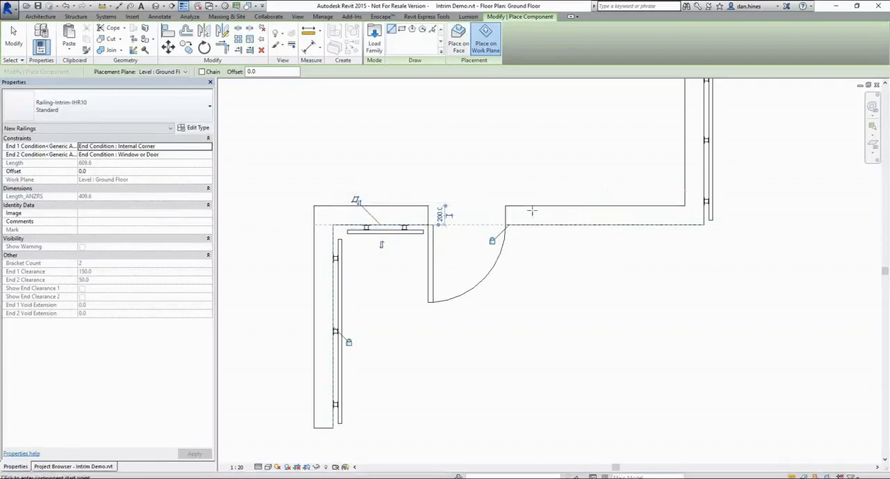
mouse_move(506, 225)
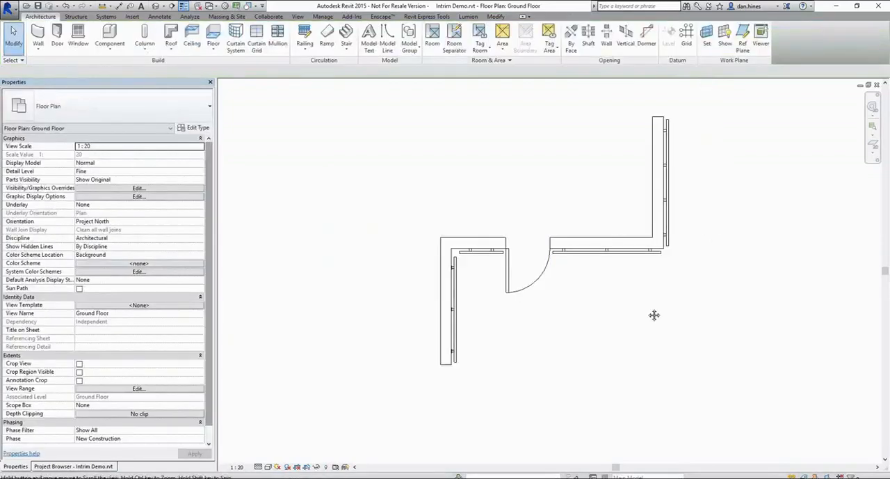
Step: Set both end conditions of the rail right of the door to No Clearance
click(570, 227)
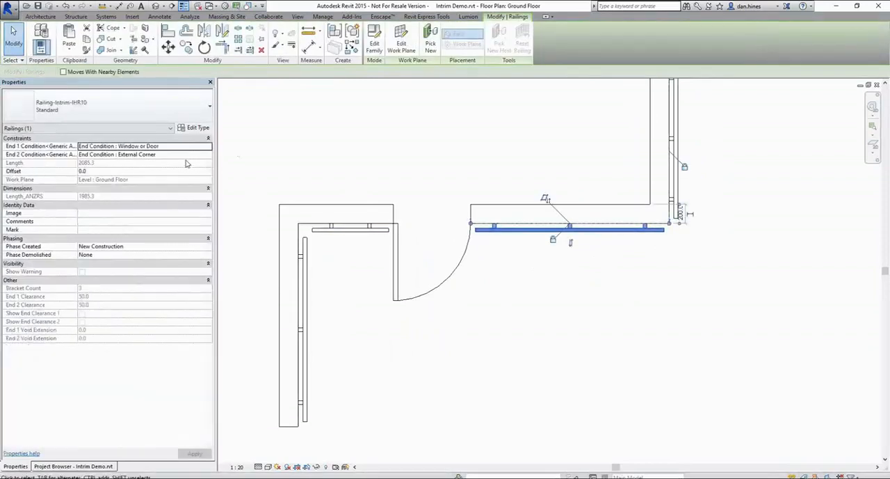
click(119, 146)
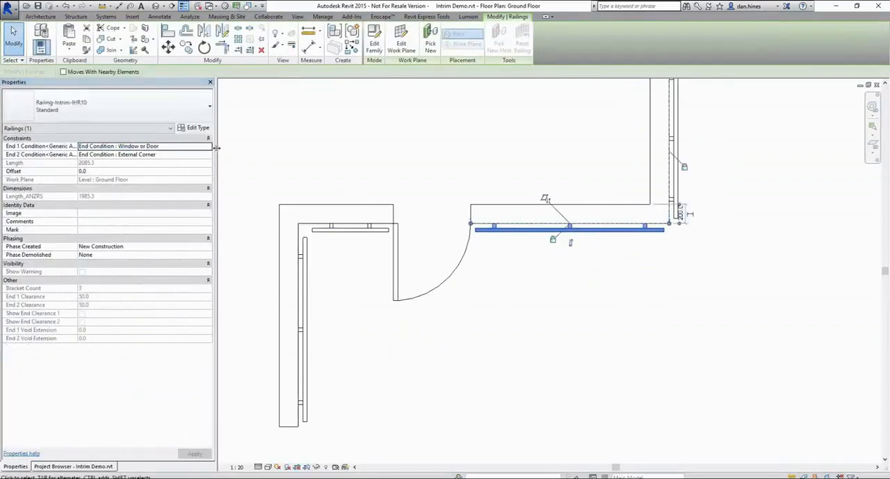
click(145, 146)
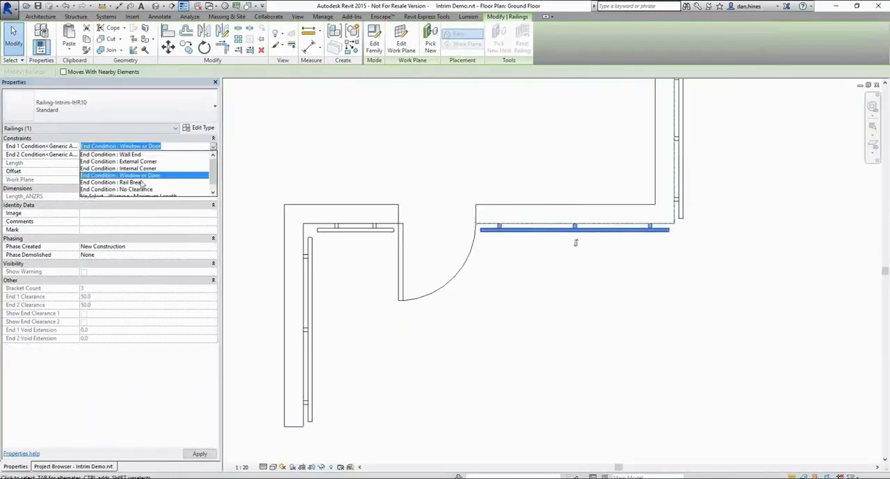
click(116, 189)
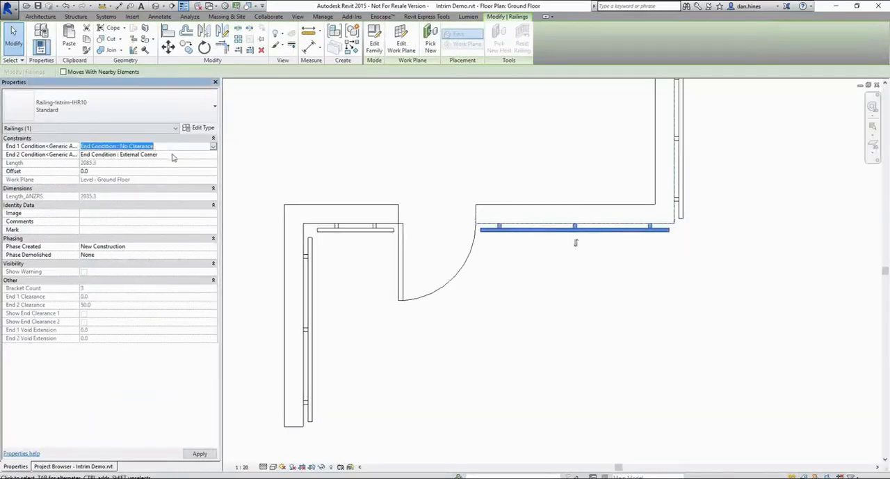
click(146, 154)
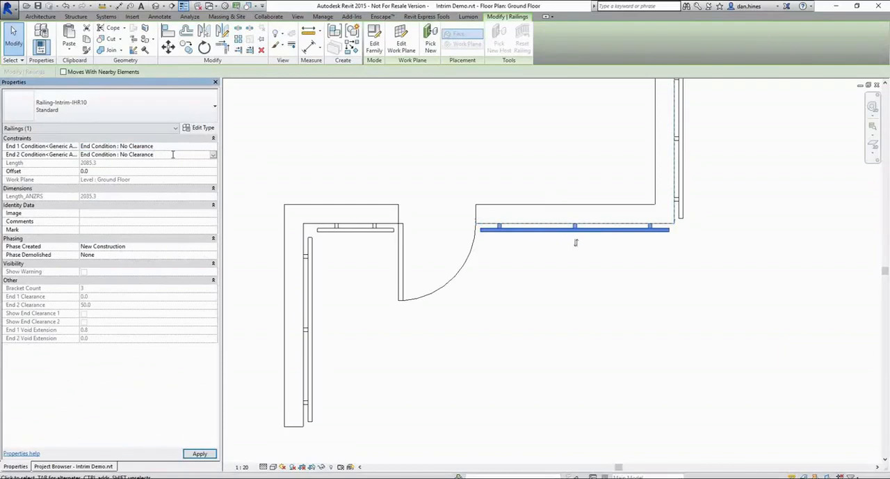
click(657, 234)
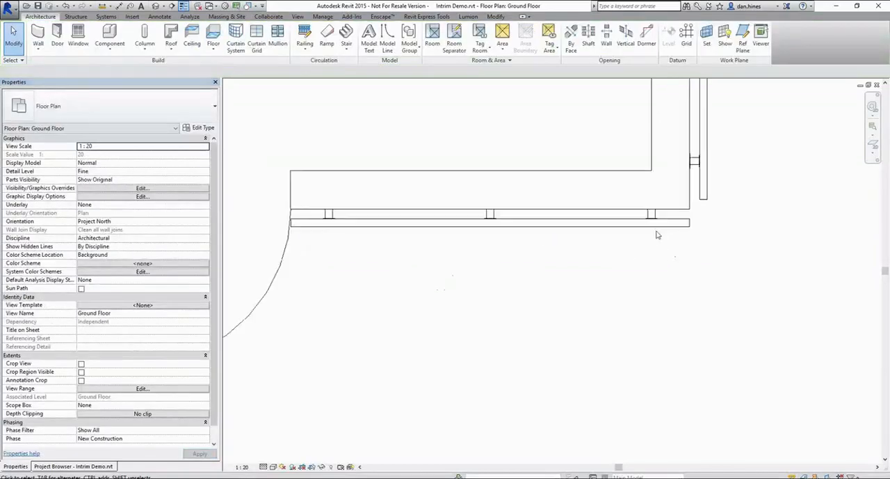
click(456, 224)
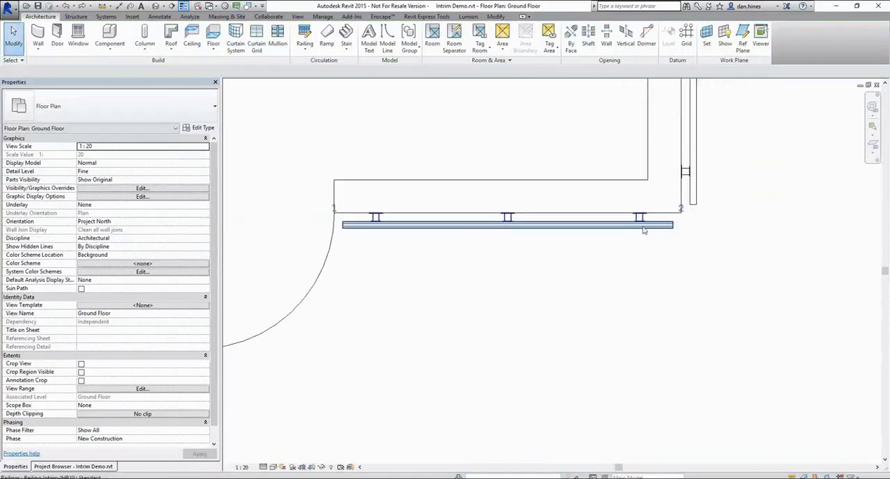
Step: Set the long IHR10 rail's End 2 Condition to Rail Break
click(506, 225)
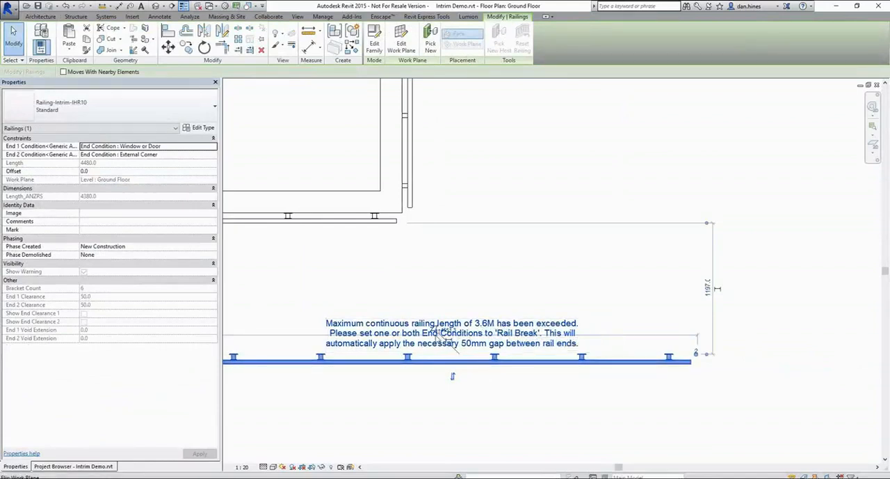
mouse_move(479, 347)
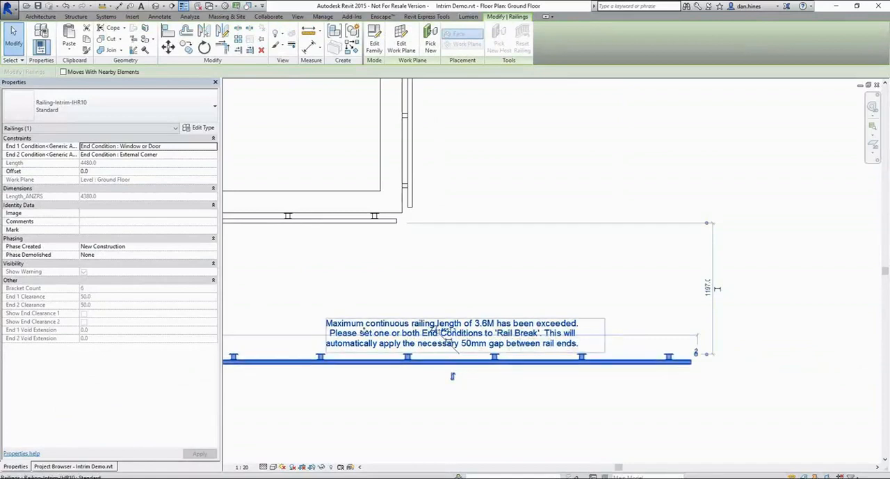
mouse_move(588, 338)
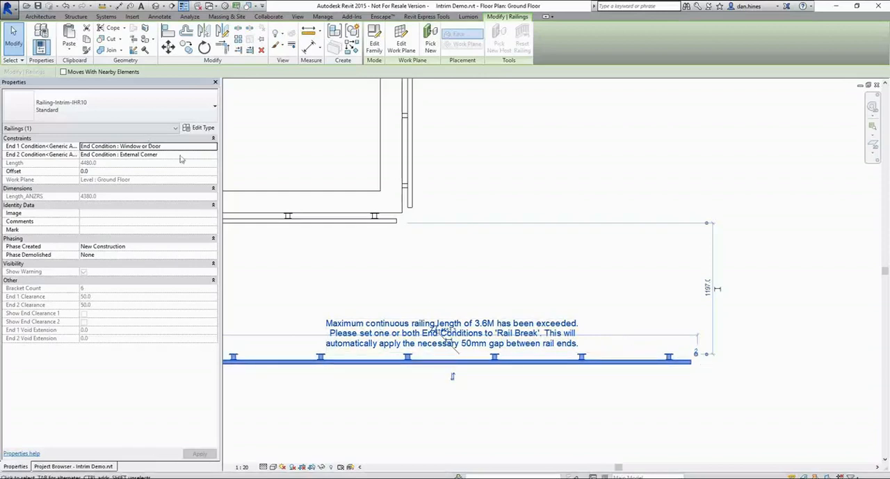
click(146, 155)
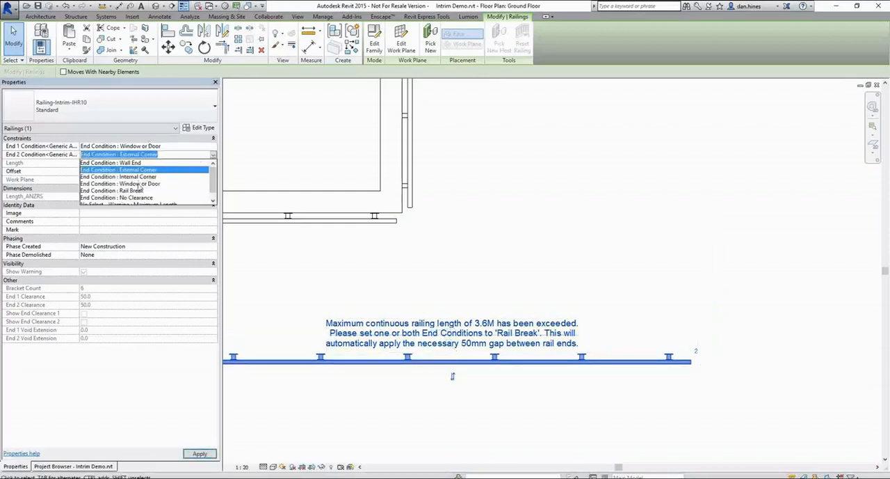
click(109, 190)
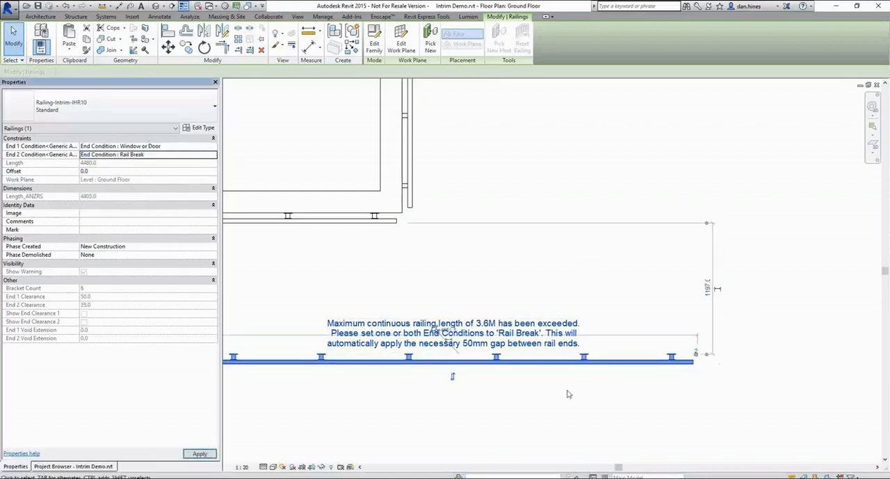
click(73, 466)
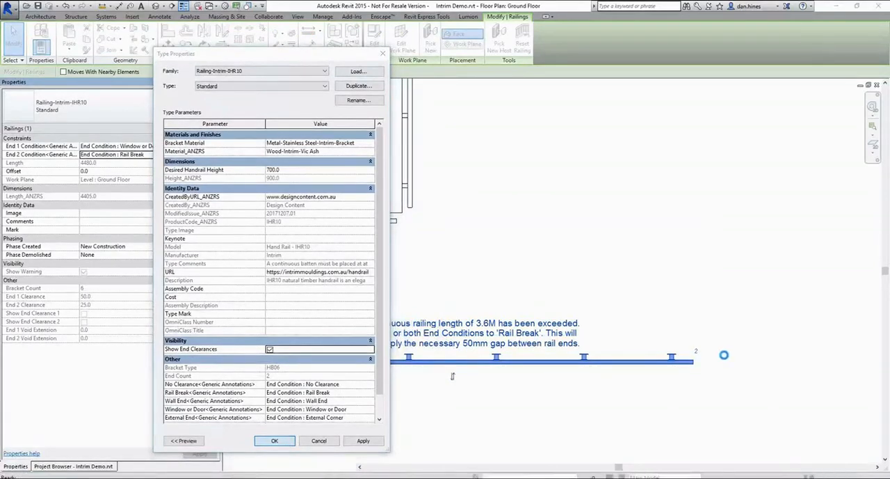
click(274, 440)
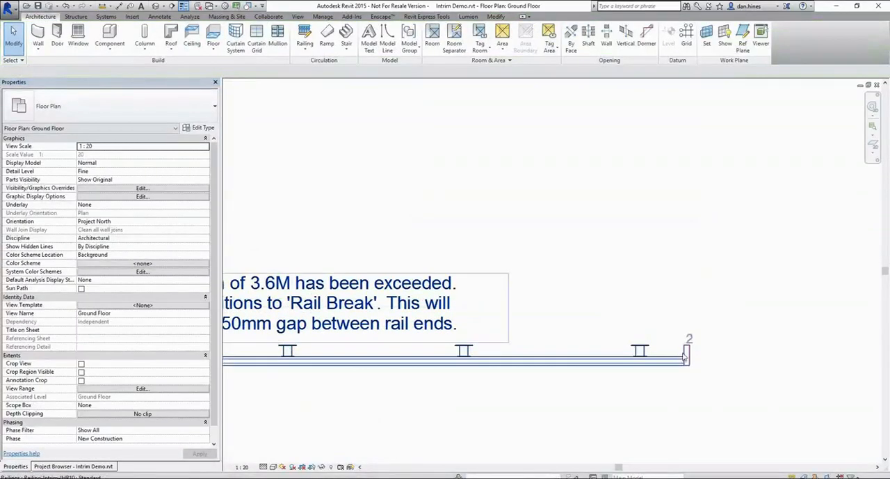
click(462, 358)
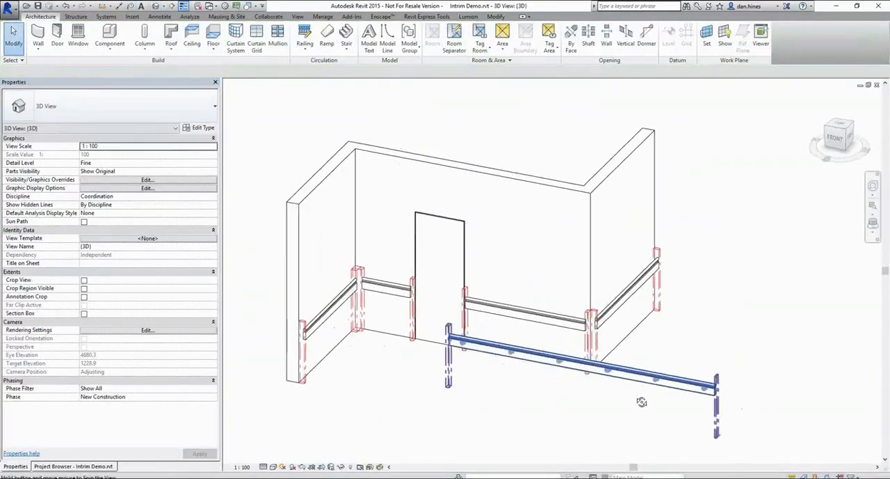
click(73, 465)
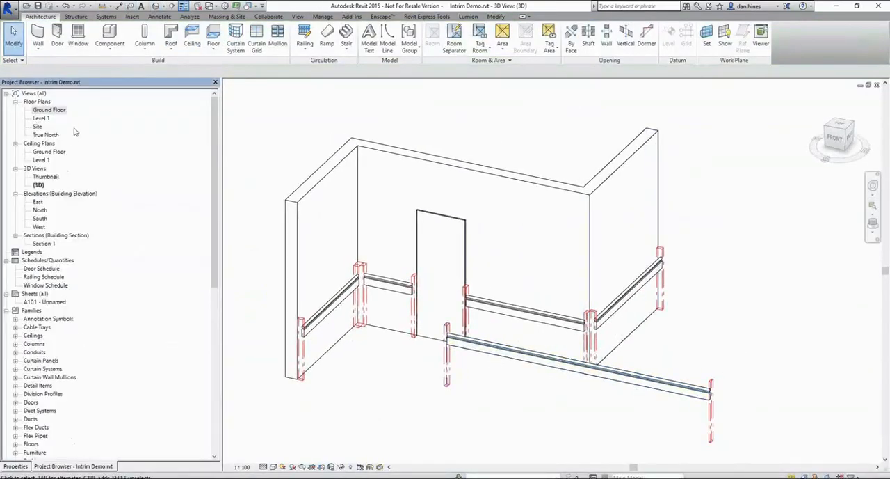
double_click(49, 109)
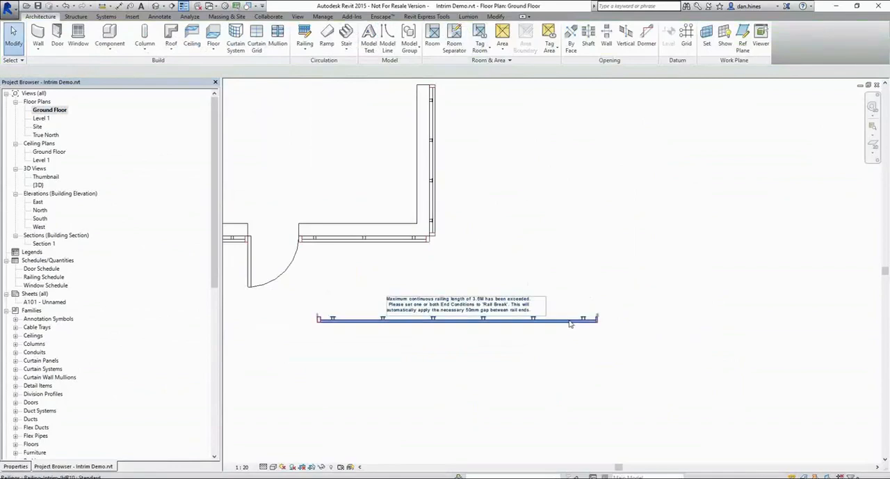
click(456, 317)
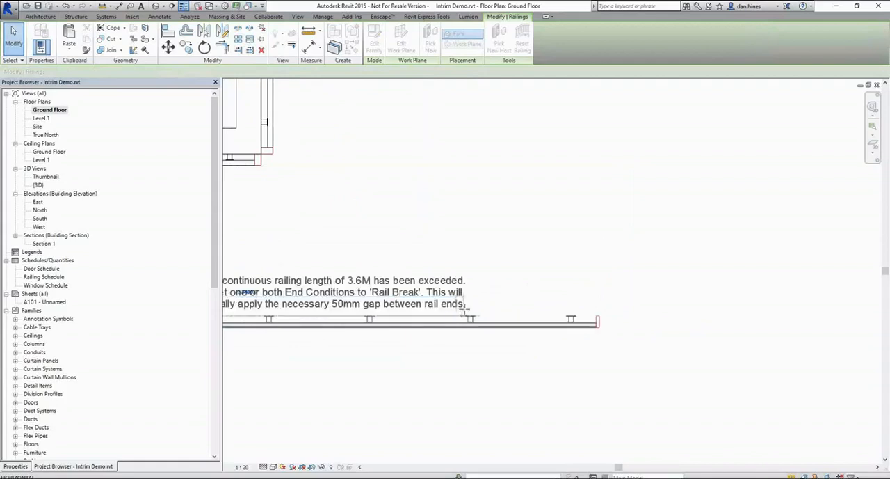
Step: Select the long handrail, start a new railing and restore the Properties panel
click(462, 320)
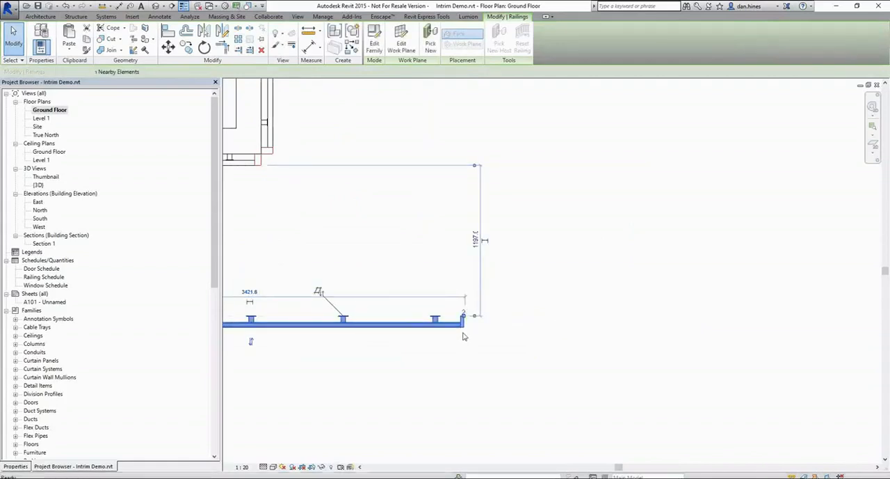
click(486, 38)
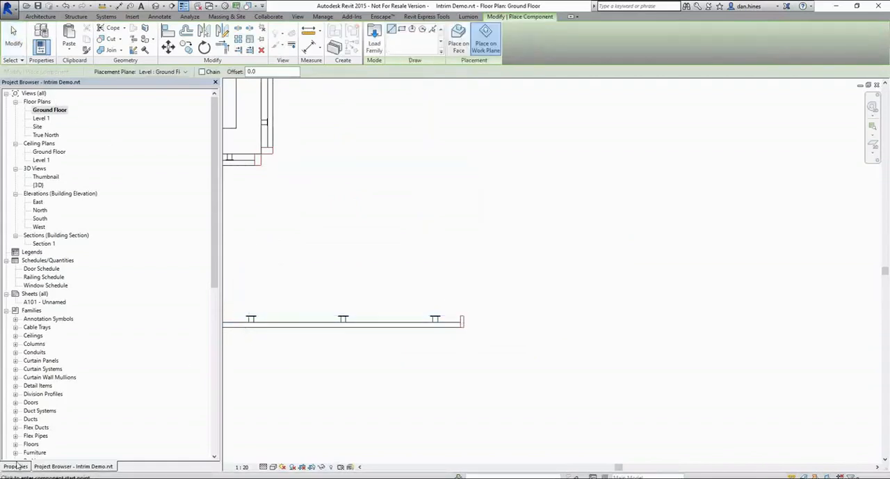
click(15, 466)
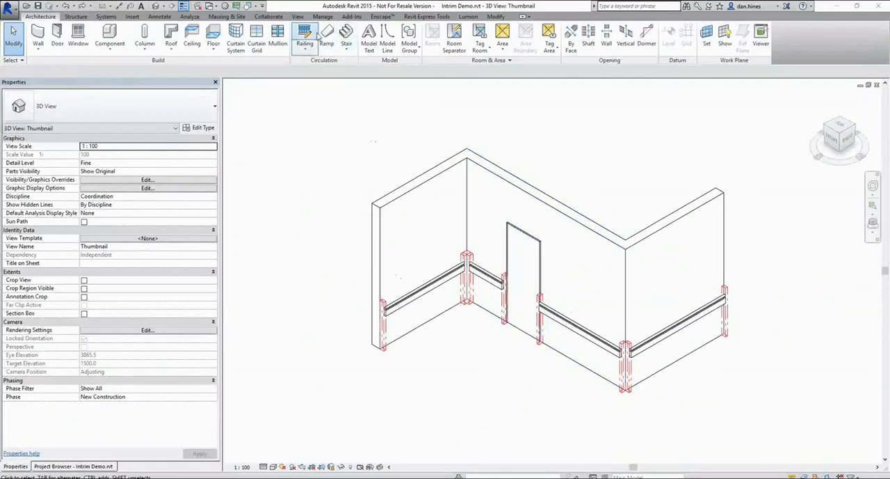
Step: Uncheck Show End Clearances in the IHR10 railing type properties
click(326, 38)
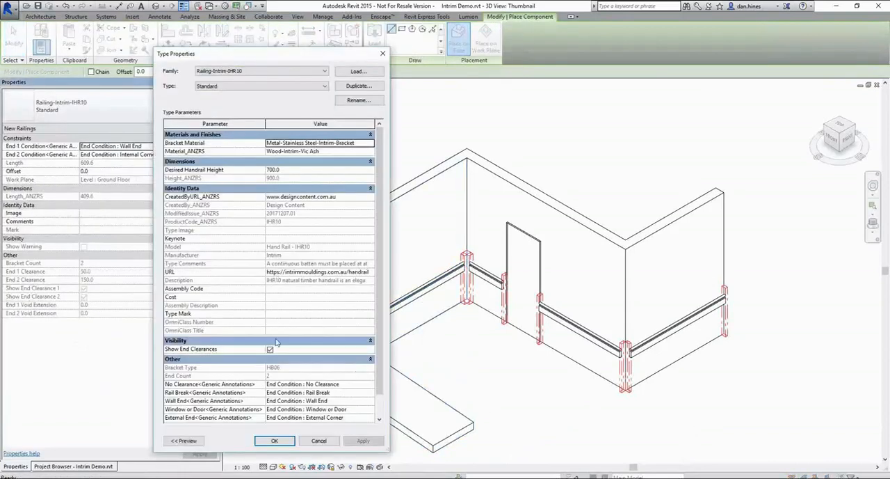
click(270, 349)
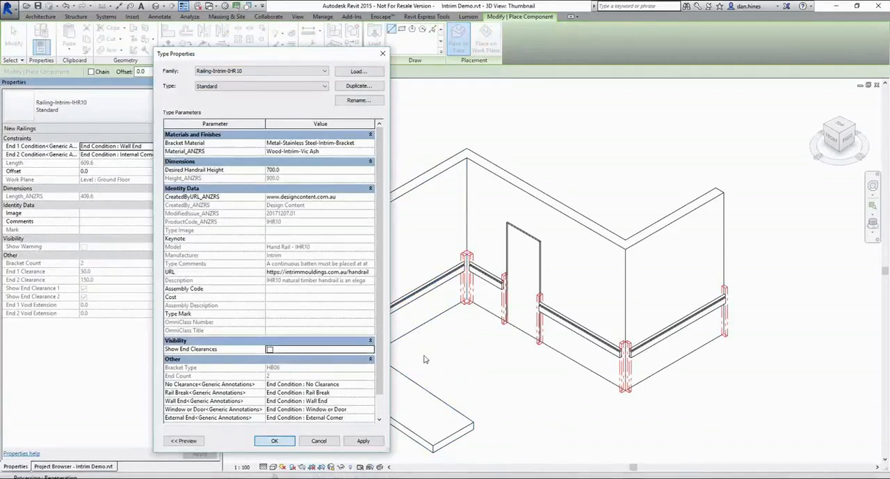
click(274, 440)
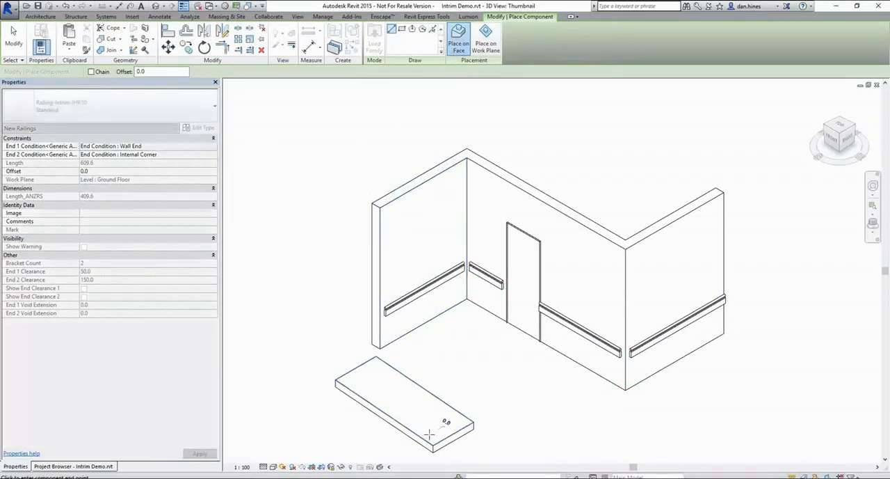
mouse_move(352, 380)
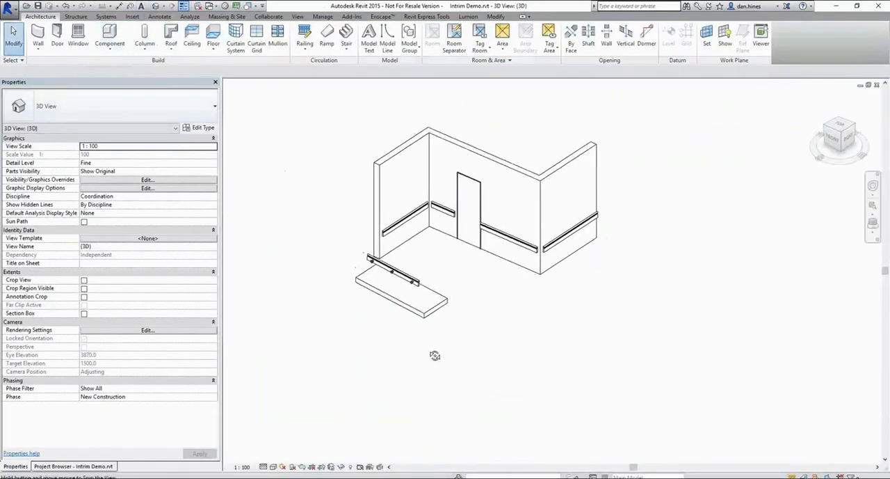
click(397, 281)
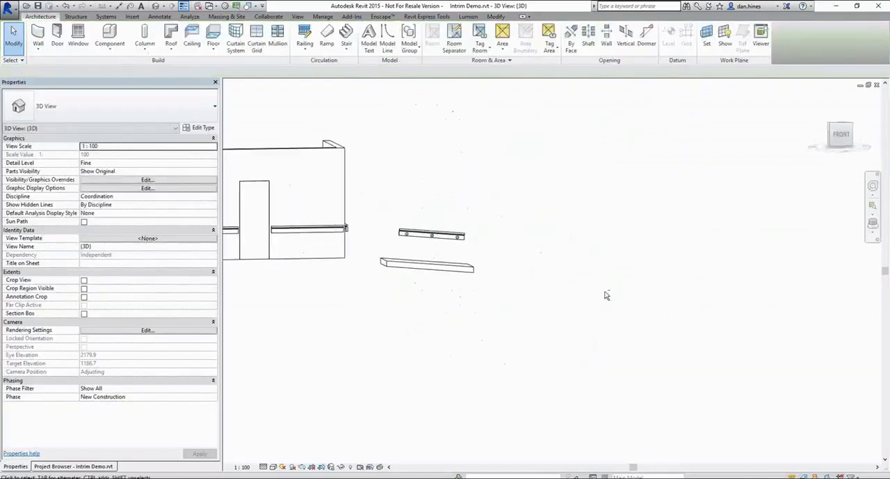
click(432, 234)
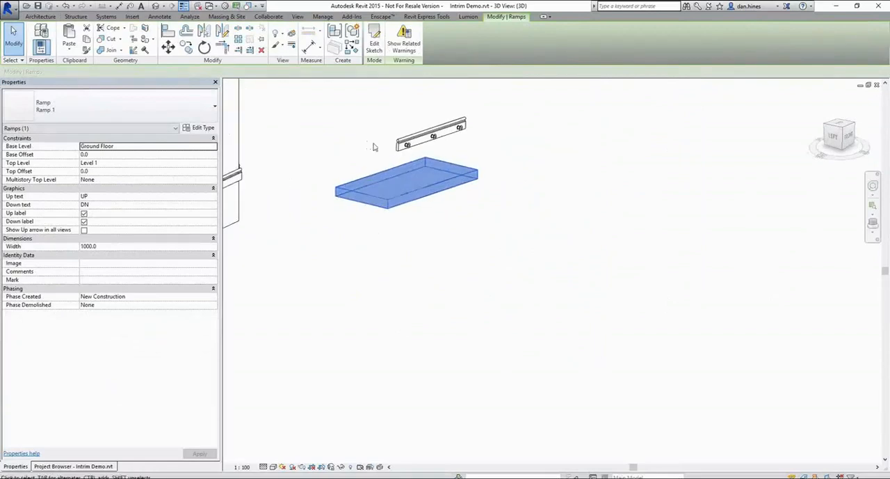
mouse_move(852, 123)
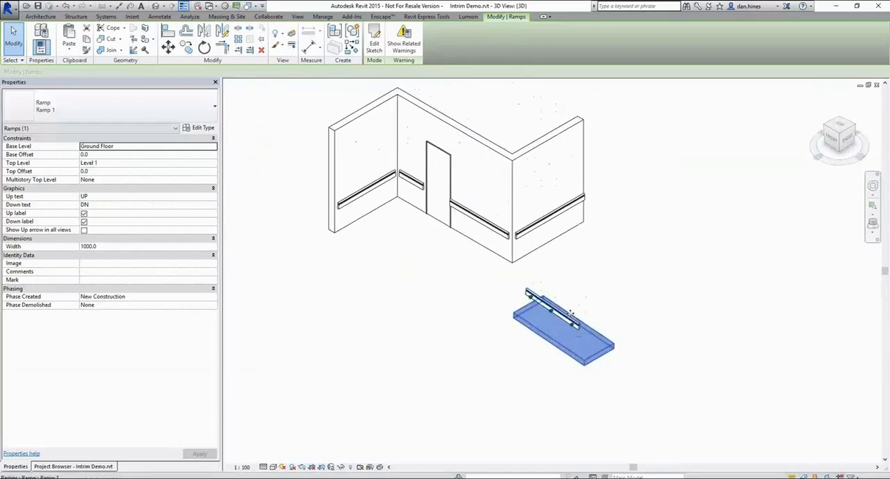
click(573, 292)
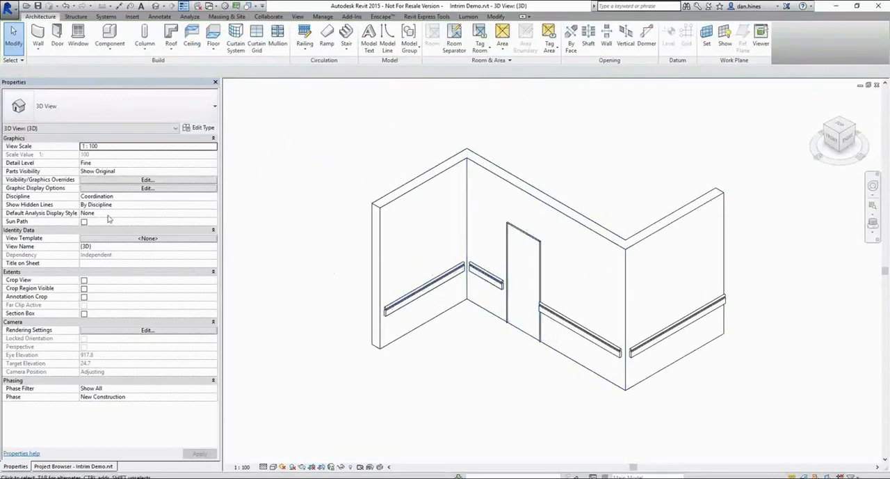
click(74, 466)
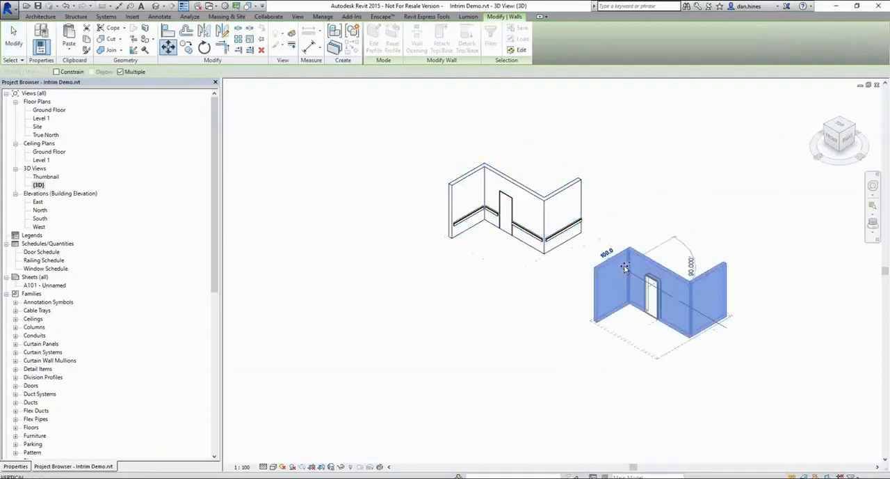
Step: Deselect the copied walls, switch to Realistic visual style, and start a component
click(507, 247)
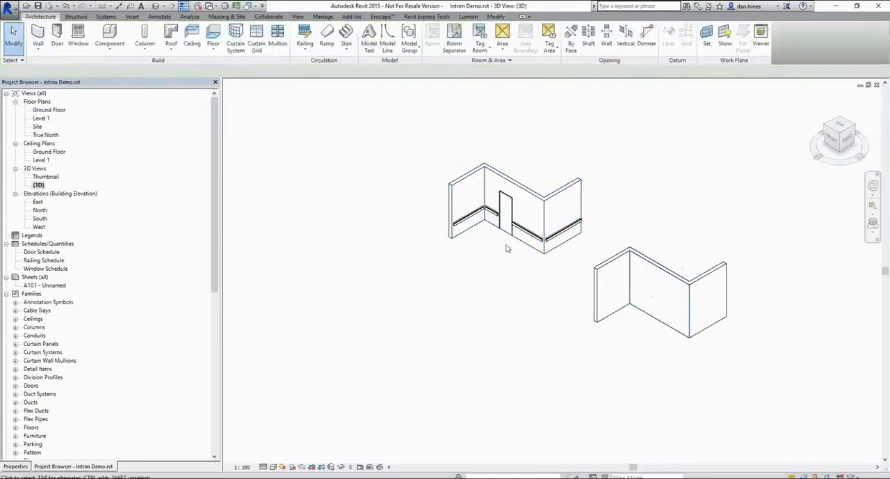
click(274, 466)
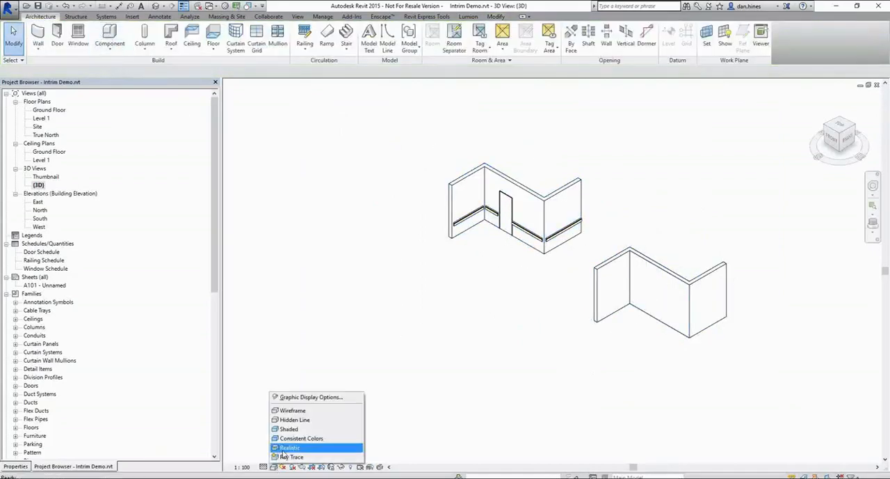
click(290, 447)
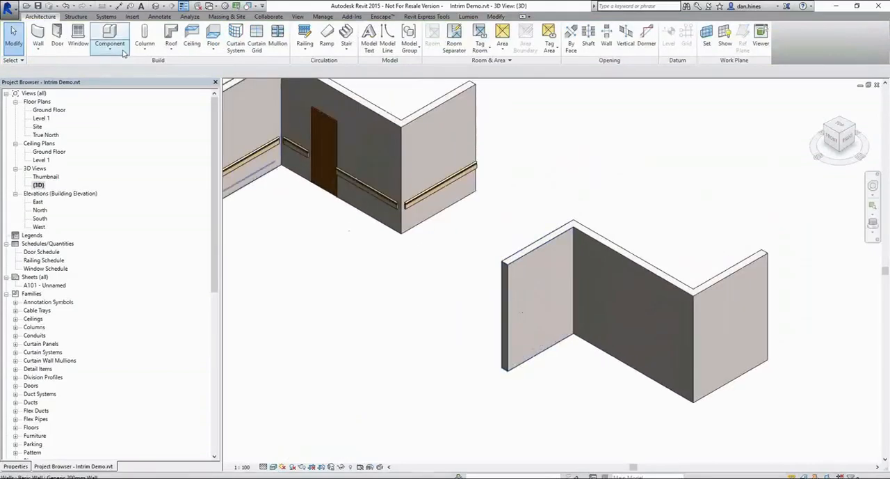
click(109, 35)
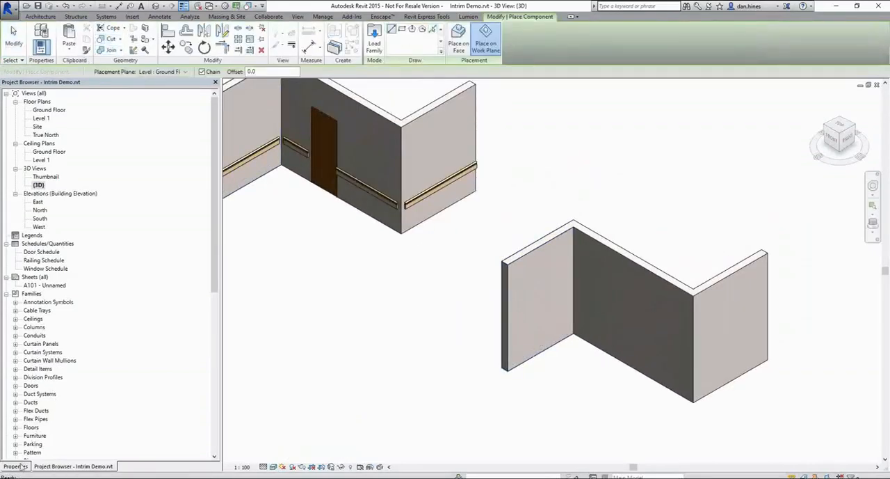
Step: Place BR04 Bottom Rail and Both Rails bump rails on the copied walls, End 2 Wall End
click(15, 466)
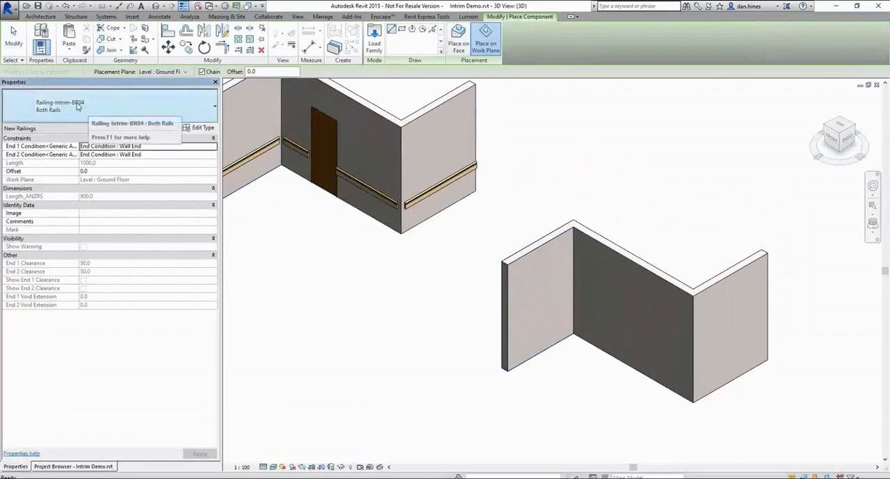
click(214, 106)
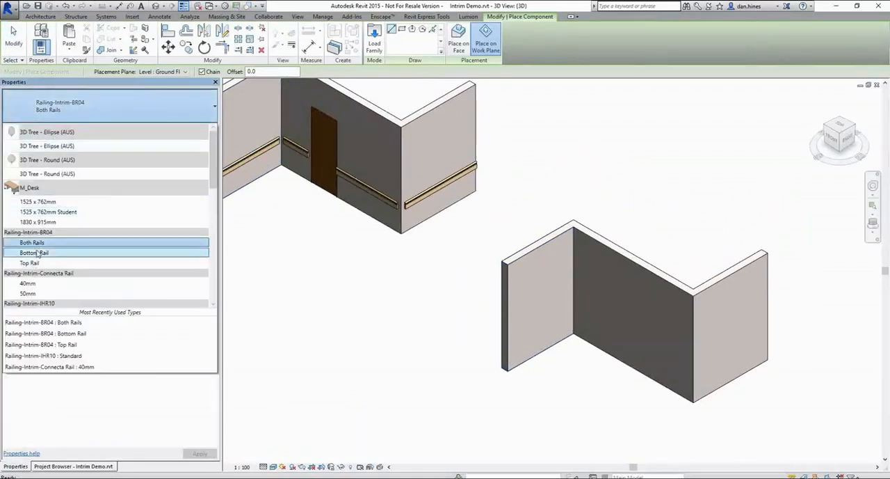
click(32, 242)
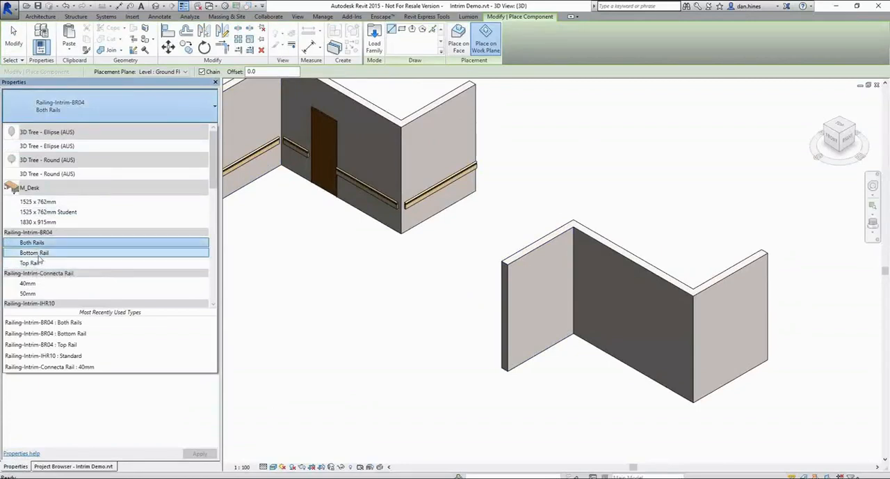
click(30, 262)
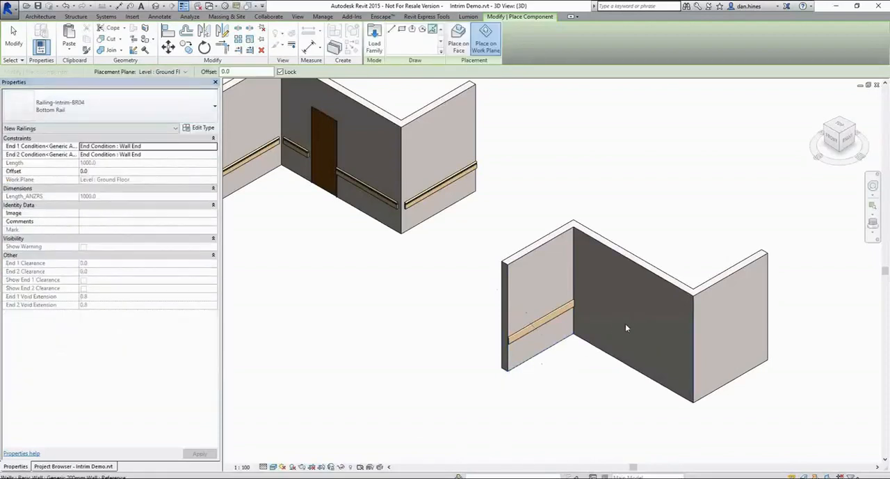
click(214, 105)
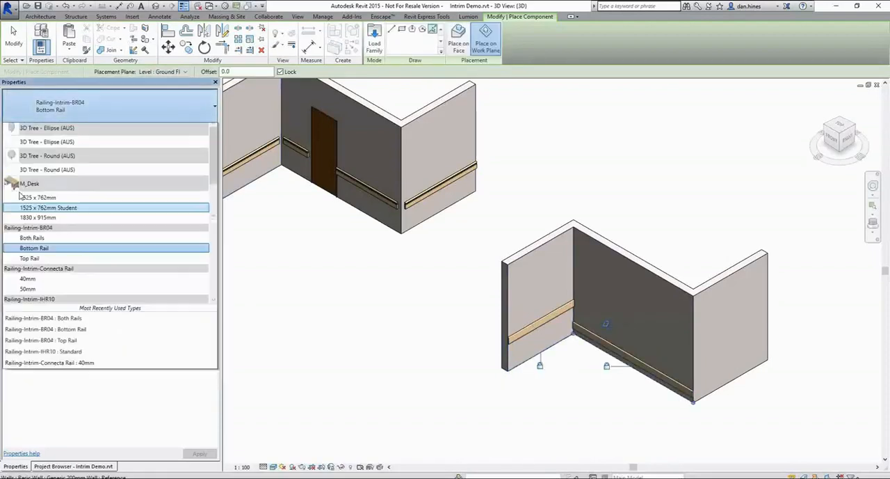
click(32, 237)
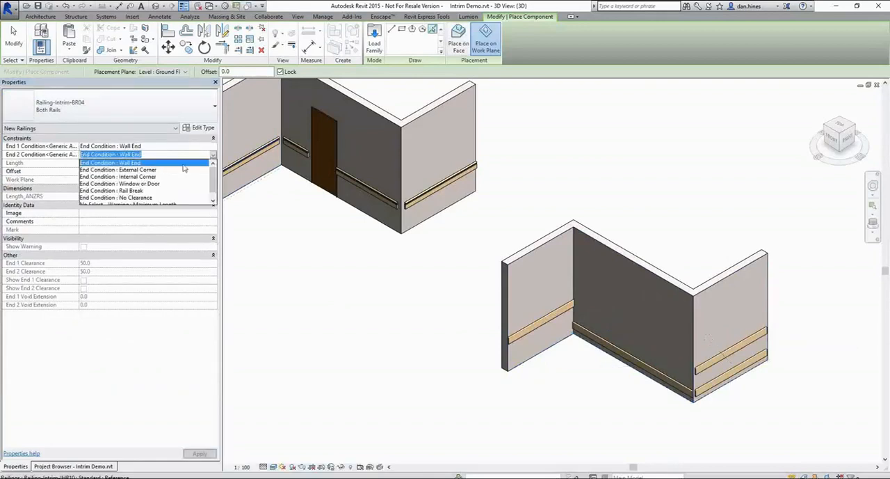
click(118, 169)
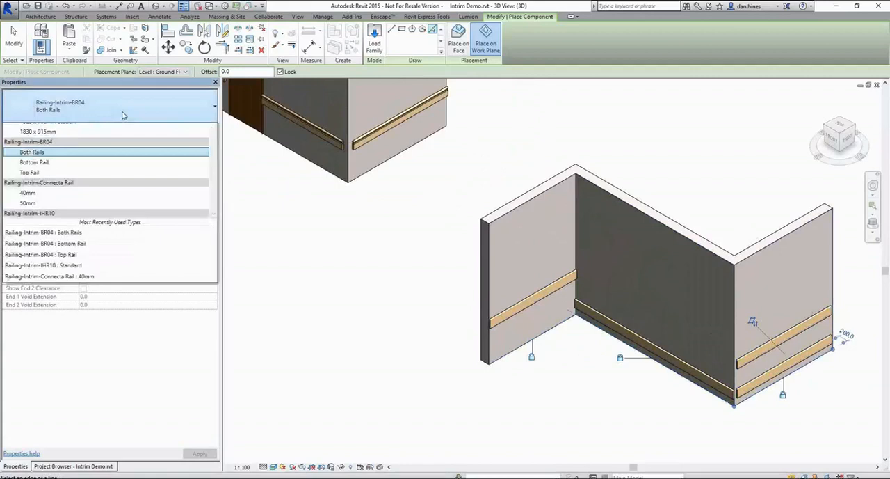
scroll(up, 3)
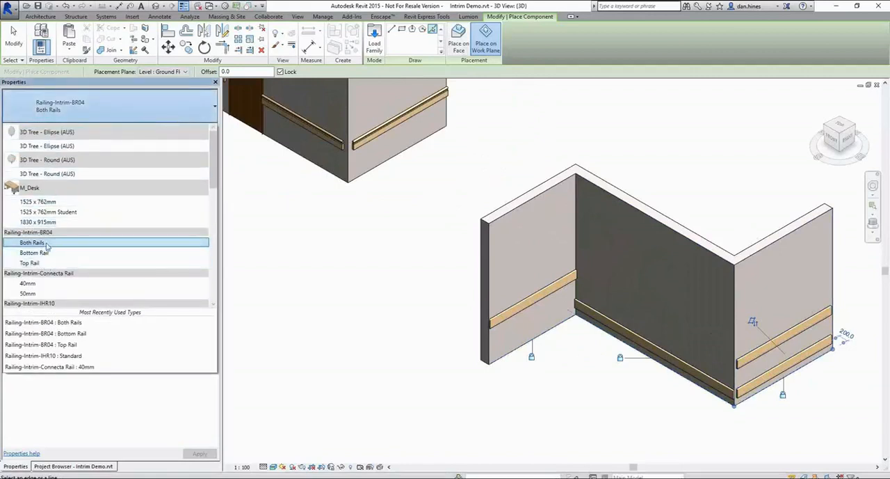
click(73, 466)
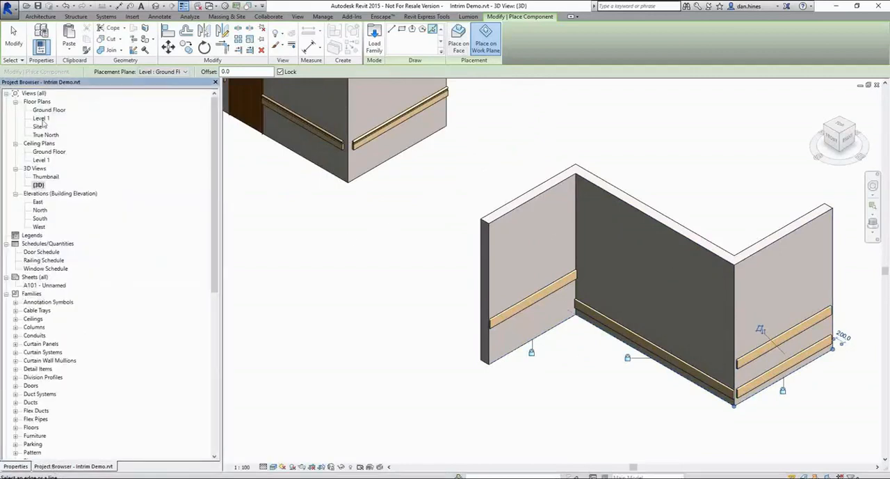
Step: In Ground Floor plan, give the long wall's BR04 bottom rail Rail Break ends on both sides
double_click(49, 110)
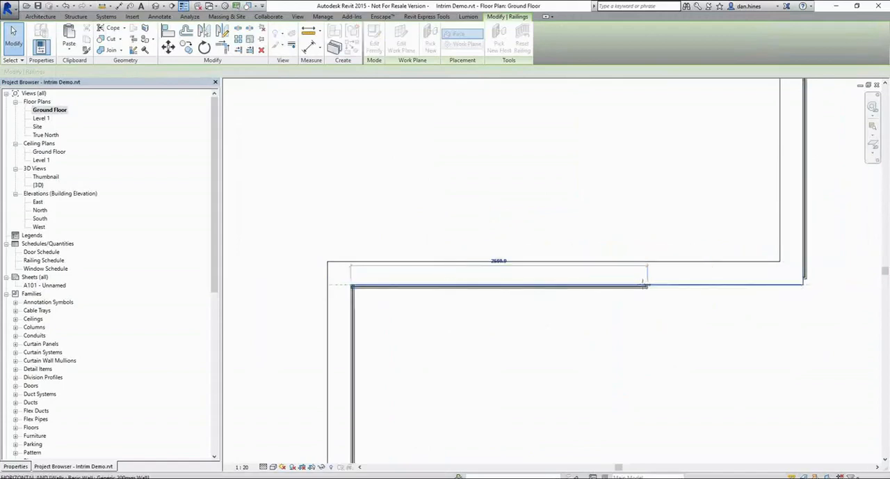
click(487, 285)
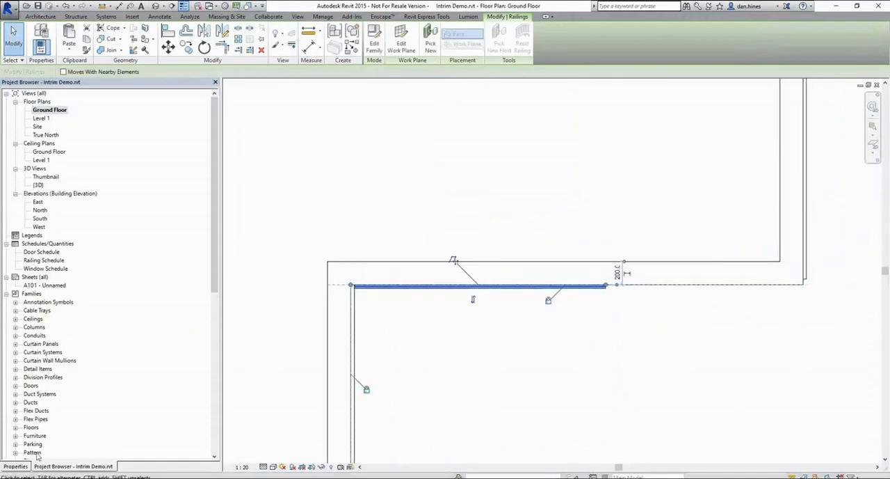
click(213, 154)
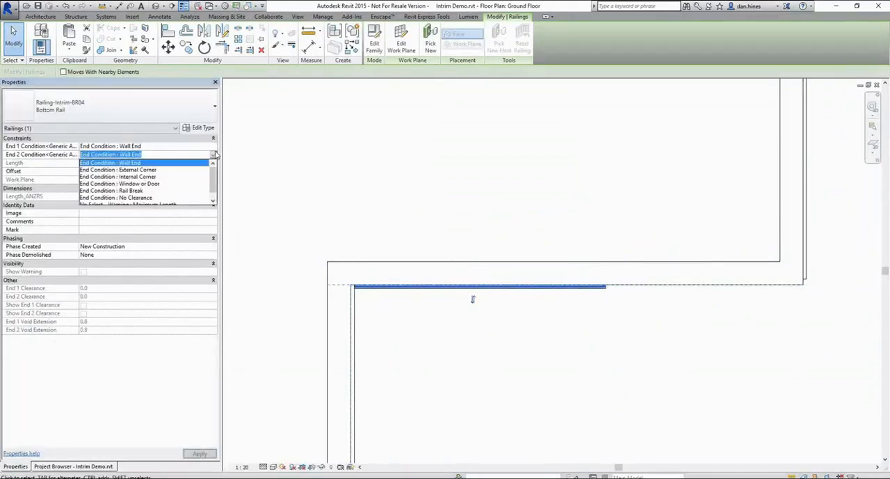
click(111, 191)
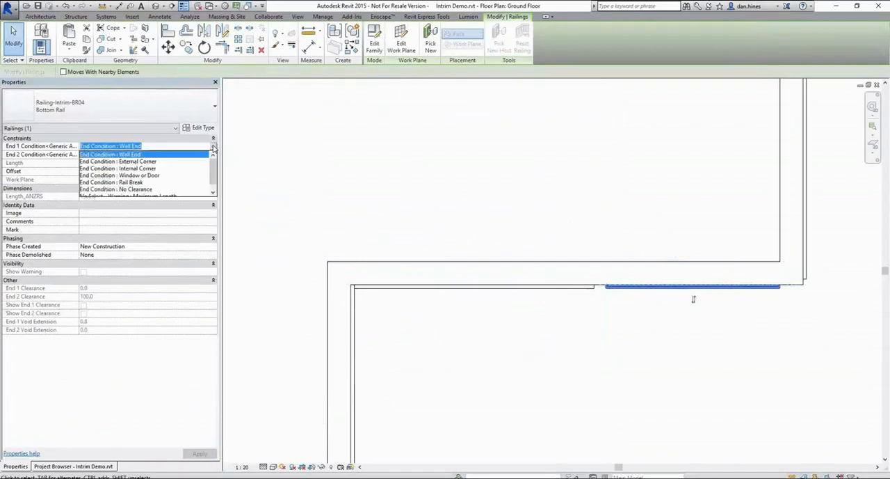
click(110, 182)
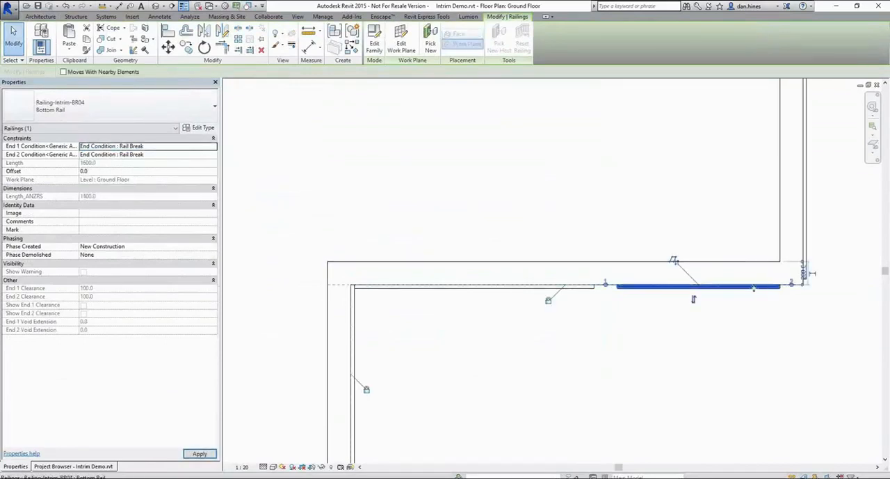
click(213, 154)
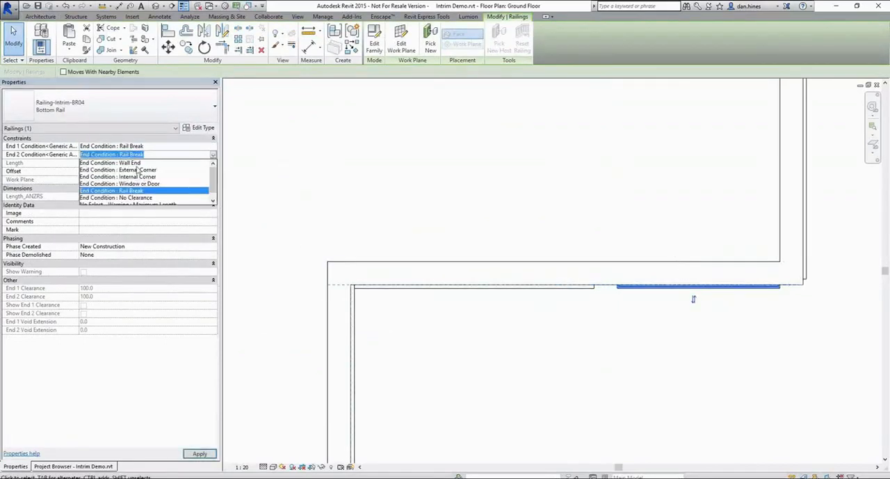
click(115, 170)
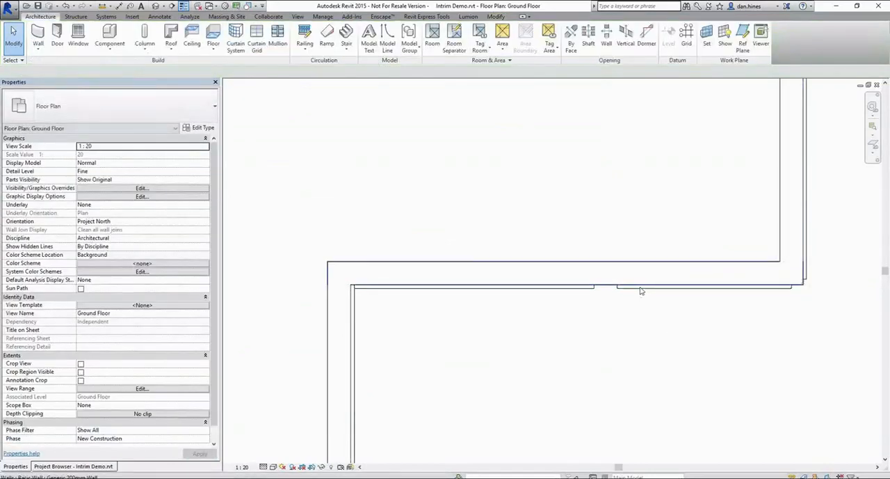
Step: Deselect the rail and frame the L-shaped and angled wall runs in the plan
click(799, 276)
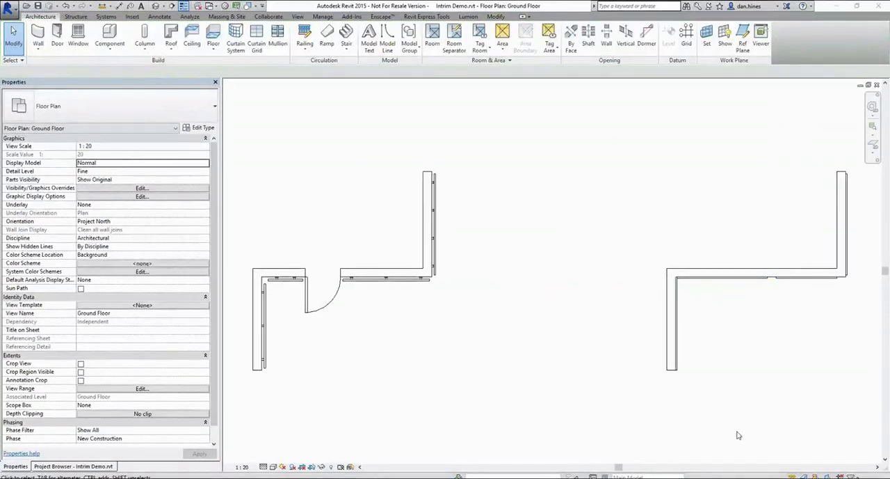
mouse_move(654, 282)
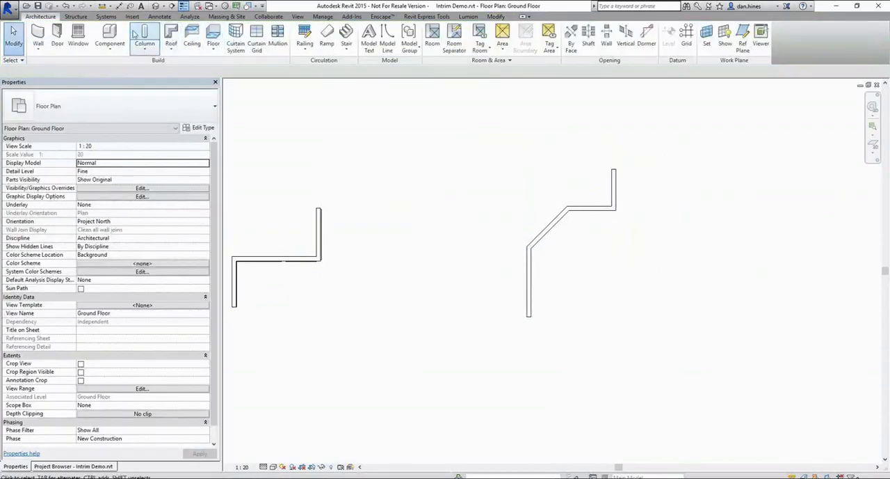
Step: Start placing a railing component using the Railing-Intrim-Connecta Rail 50mm type
click(109, 36)
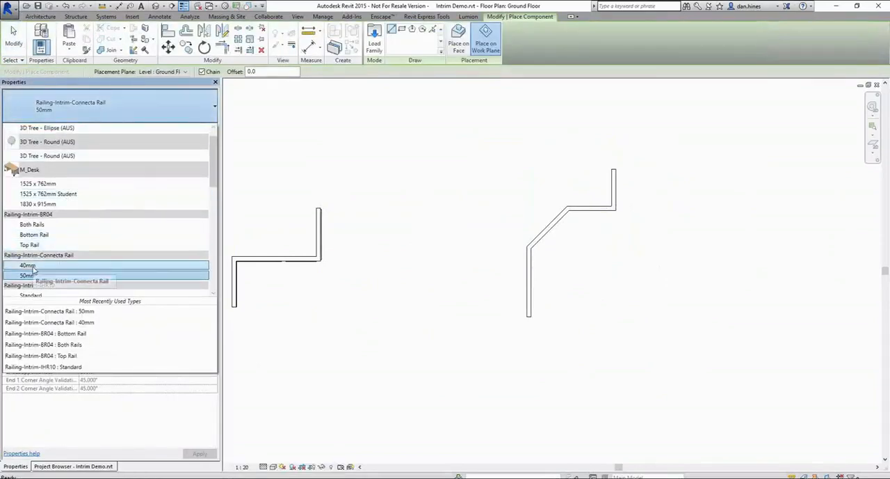
click(27, 258)
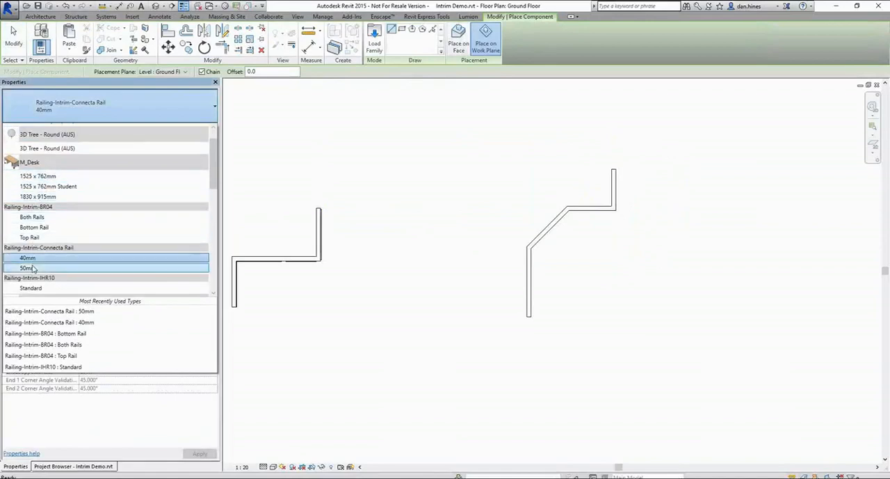
click(26, 267)
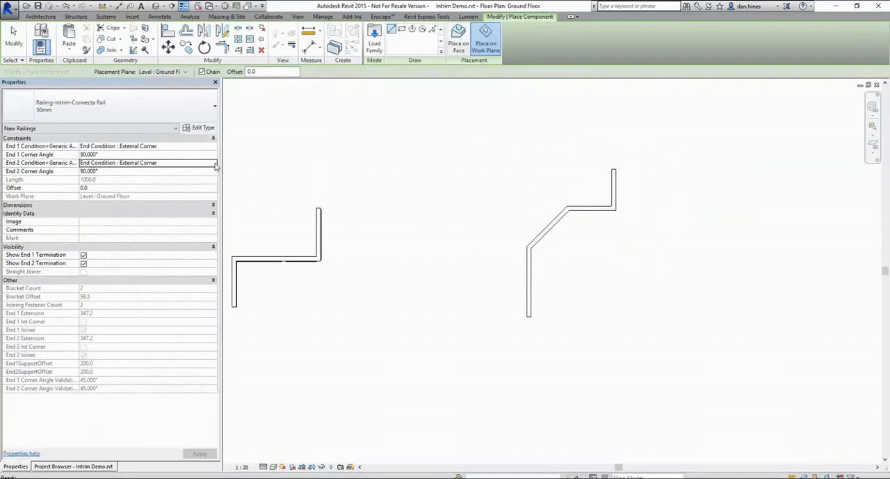
Step: Review the end conditions: End 1 Normal, End 2 External Corner
click(214, 145)
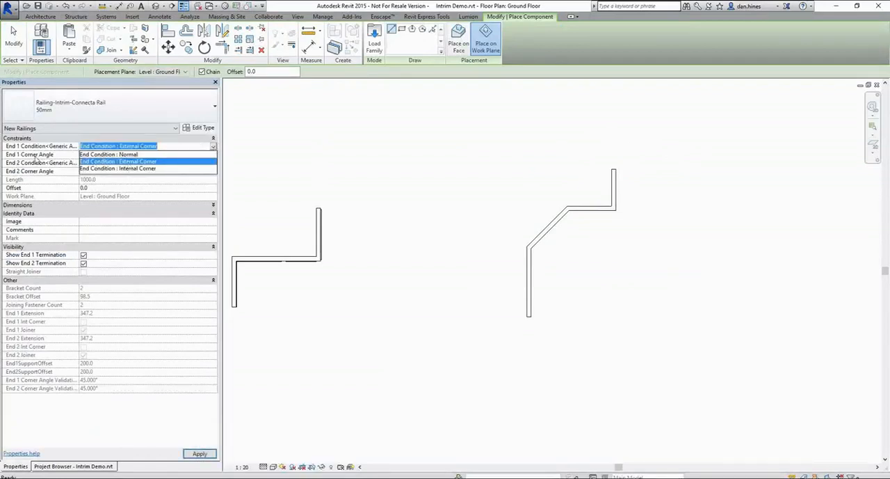
click(118, 162)
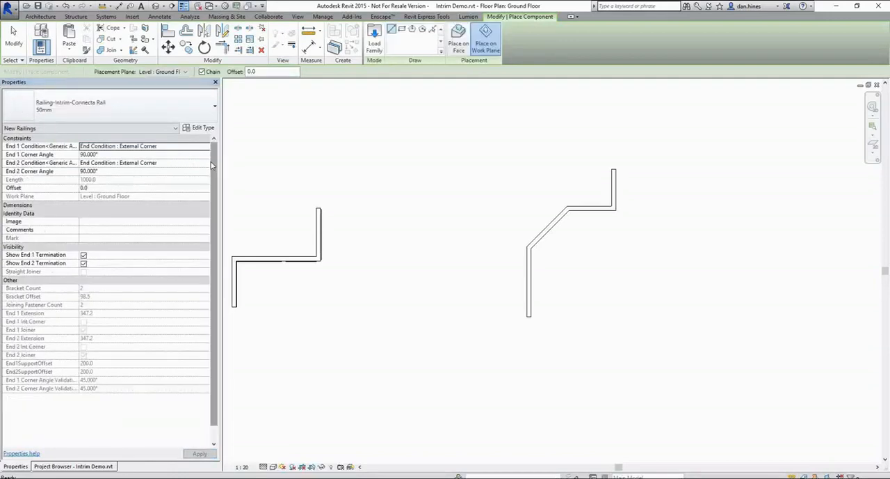
click(139, 163)
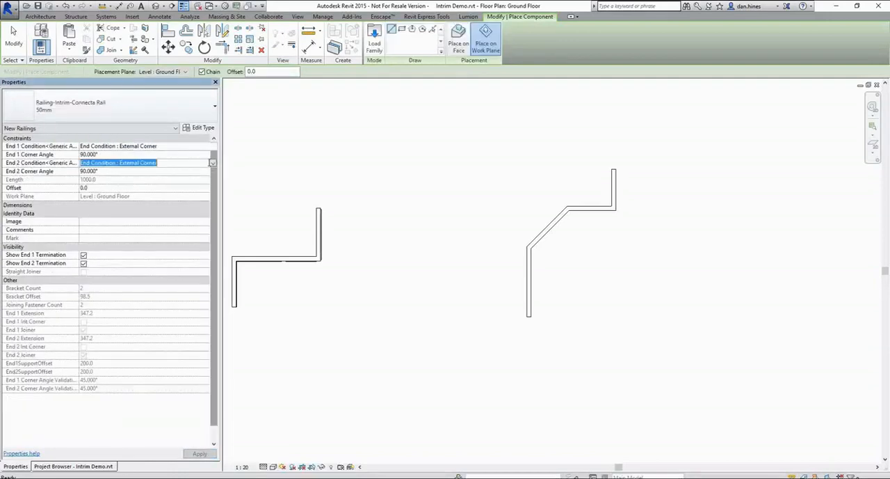
click(211, 162)
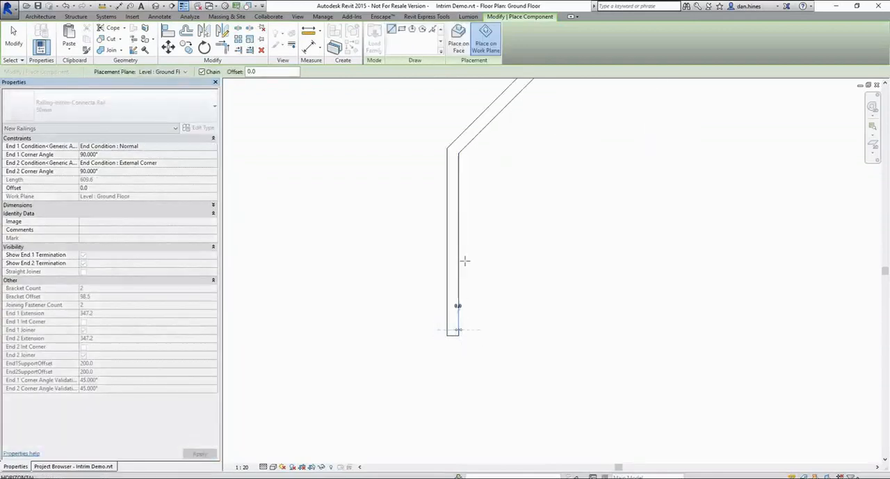
mouse_move(459, 152)
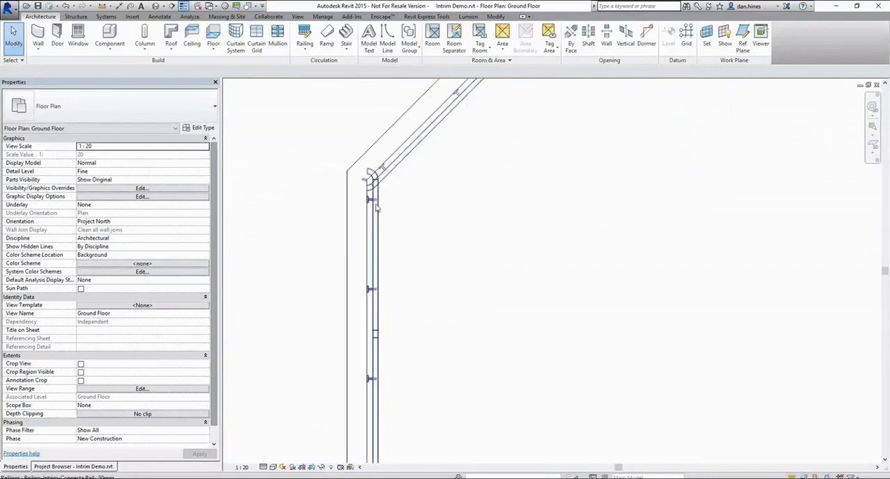
Step: Set the angled Connecta Rail's End 1 to Internal Corner and adjust the adjoining rail's End 2
click(371, 244)
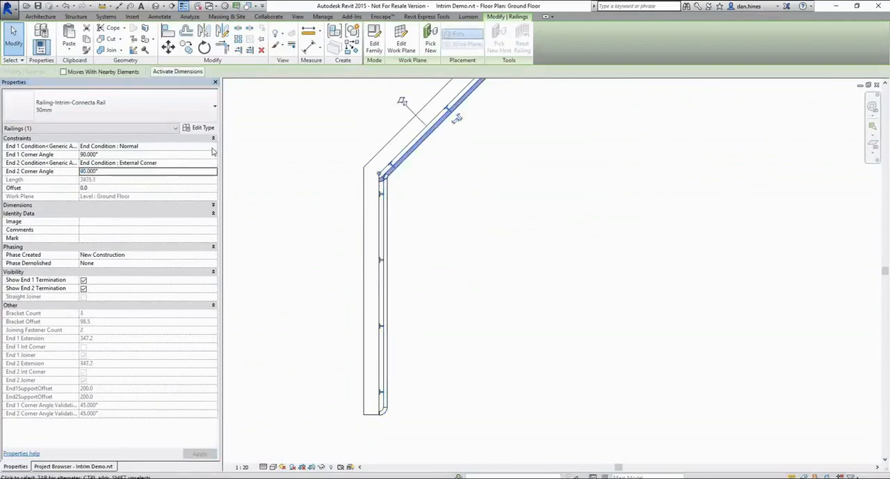
click(148, 146)
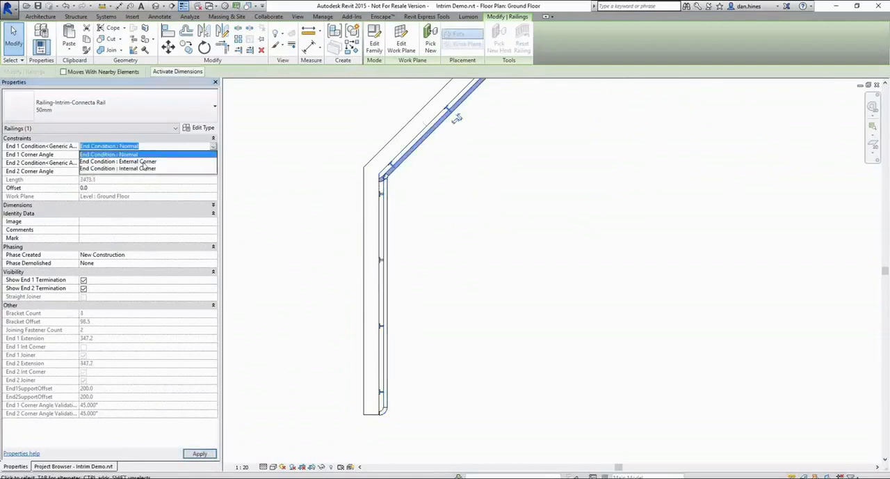
click(117, 168)
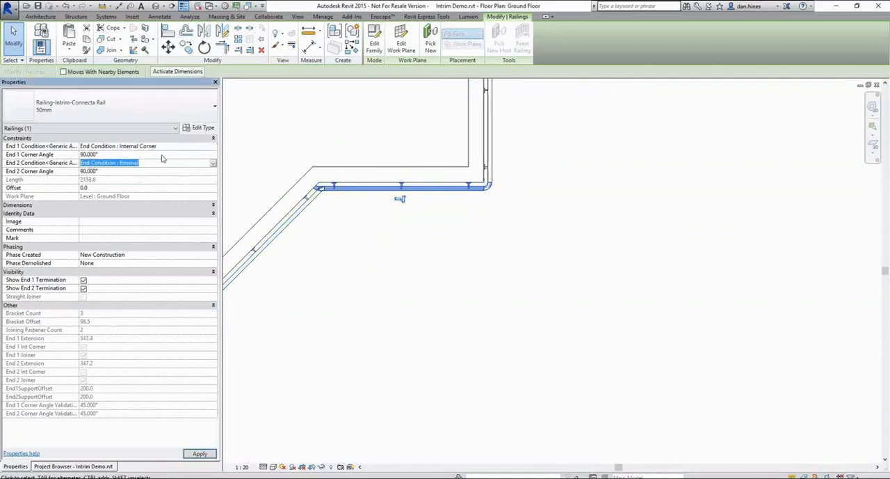
click(210, 162)
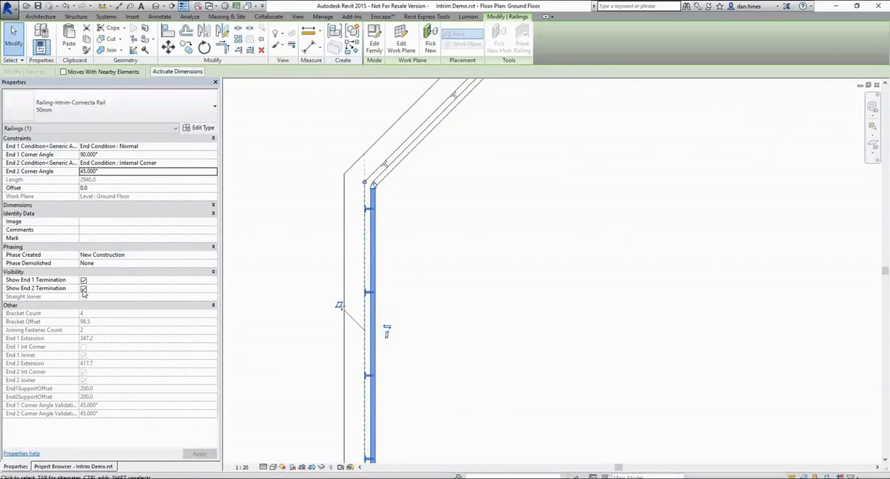
Step: Set the diagonal Connecta Rail's ends to Internal Corner at 45° on both sides
click(83, 288)
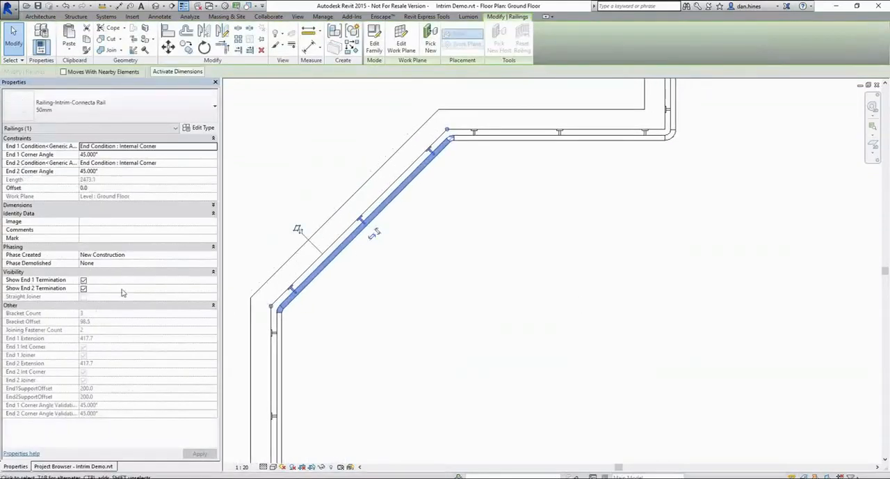
click(83, 279)
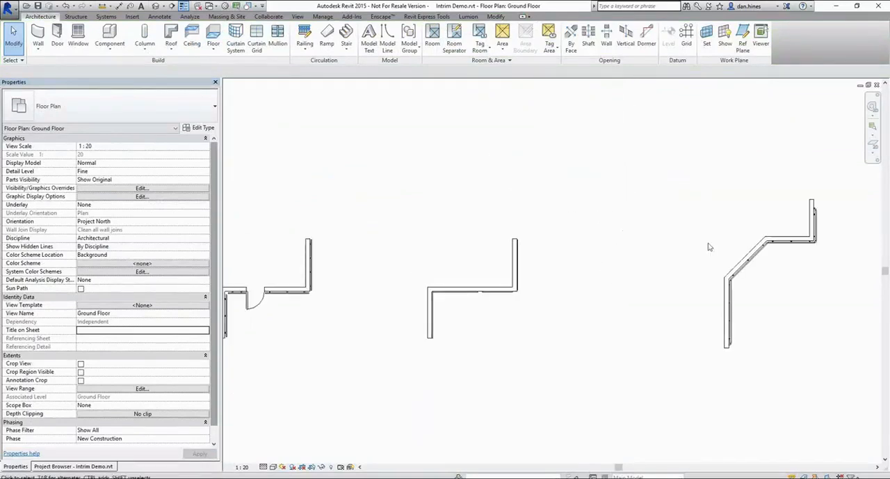
Step: Zoom to the straight-run Connecta Rail and start measuring the angled wall's angle
click(560, 195)
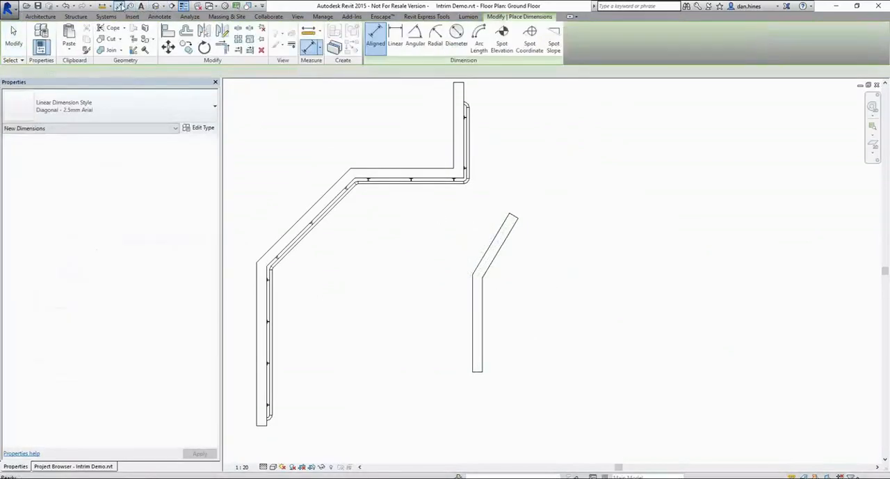
click(414, 36)
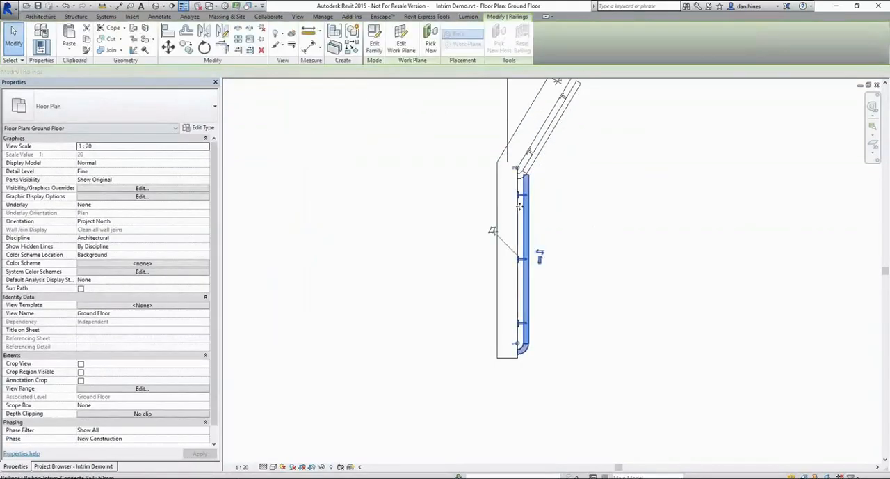
Step: Enter 3 for the straight-run rail's End 2 corner angle and set End 1 to a corner condition
click(527, 264)
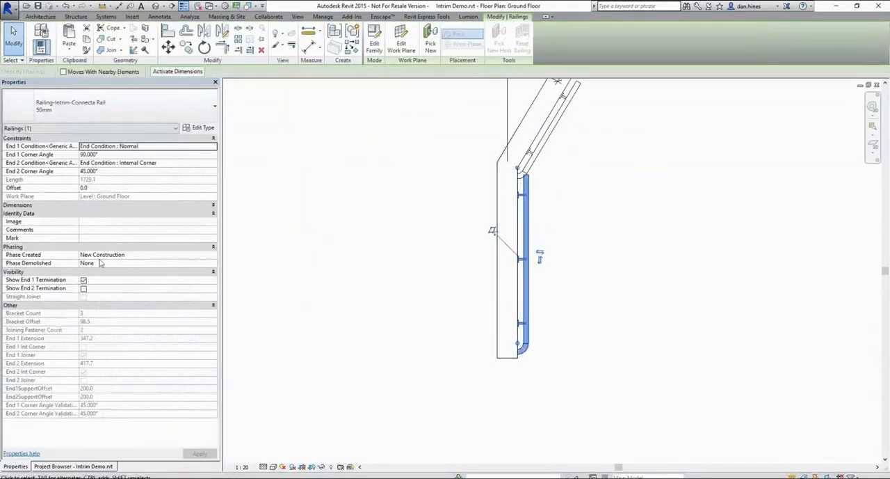
click(83, 288)
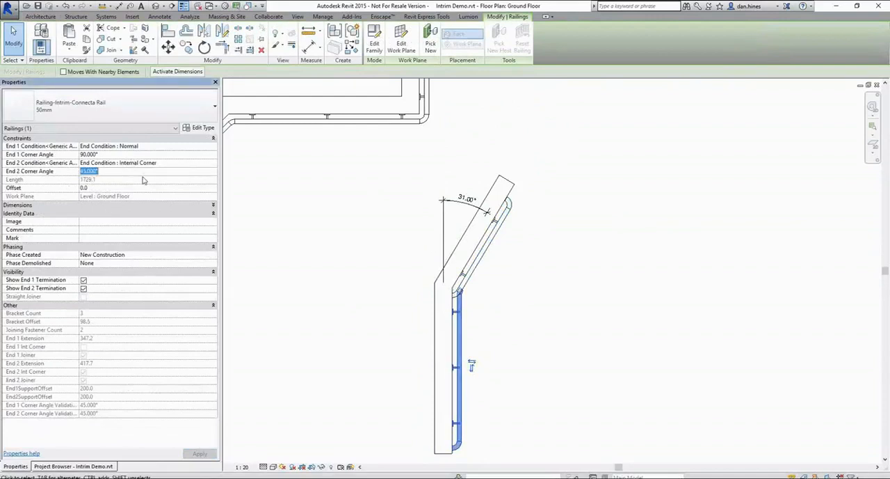
text(3)
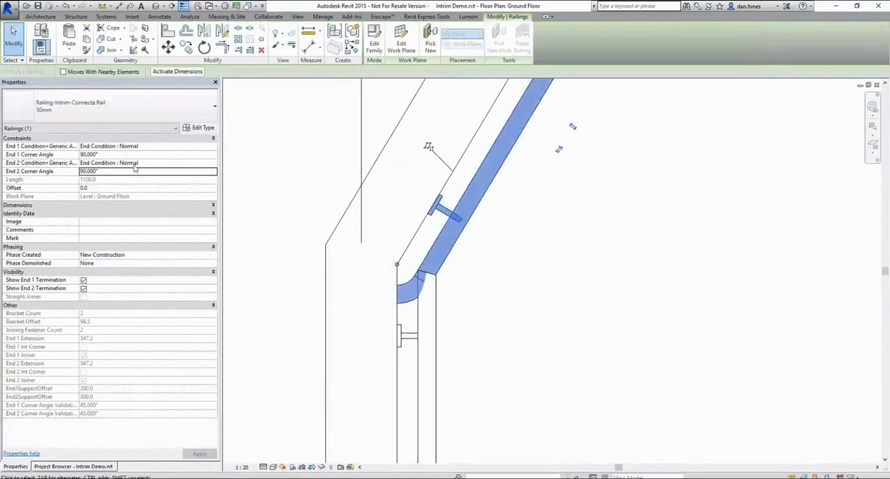
click(148, 146)
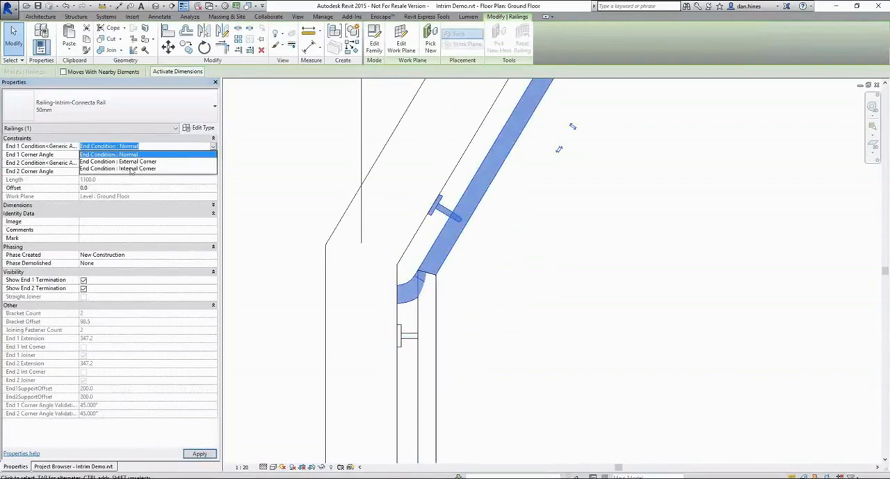
click(117, 169)
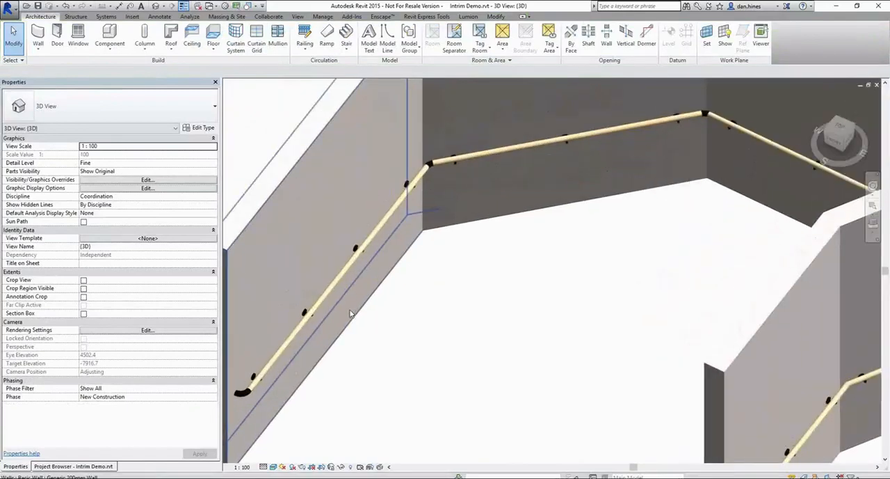
Step: Set the Connecta Rail 50mm type's Bracket Type Selector to 2 for HB02CS brackets
click(313, 313)
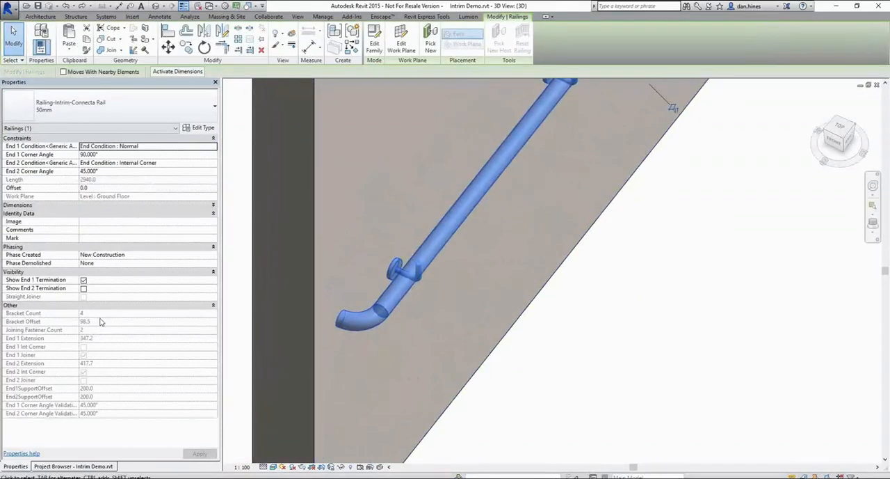
click(203, 128)
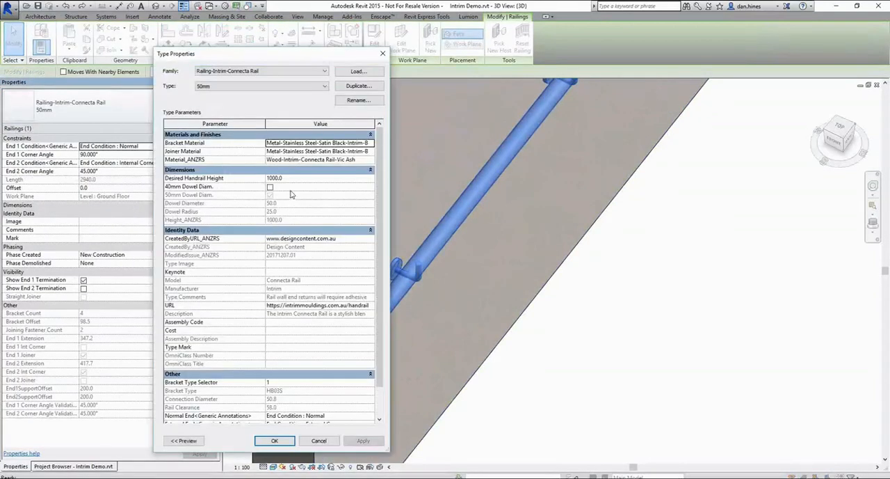
scroll(down, 3)
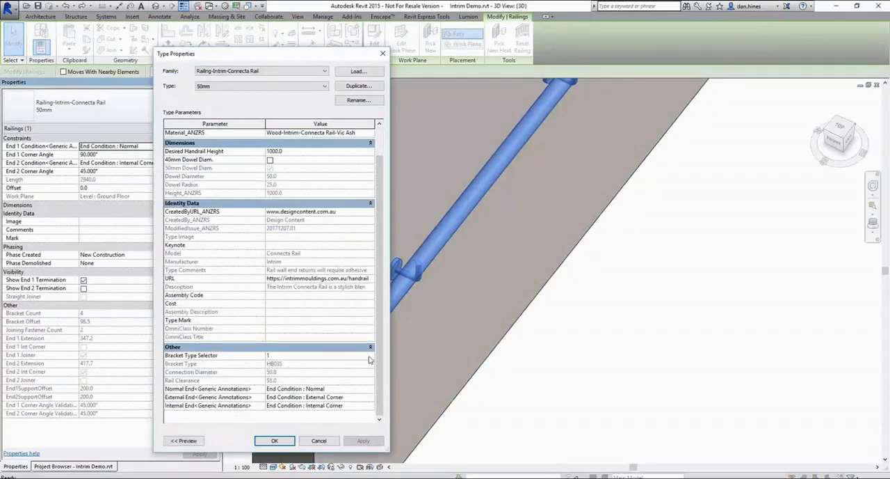
click(319, 354)
text(2)
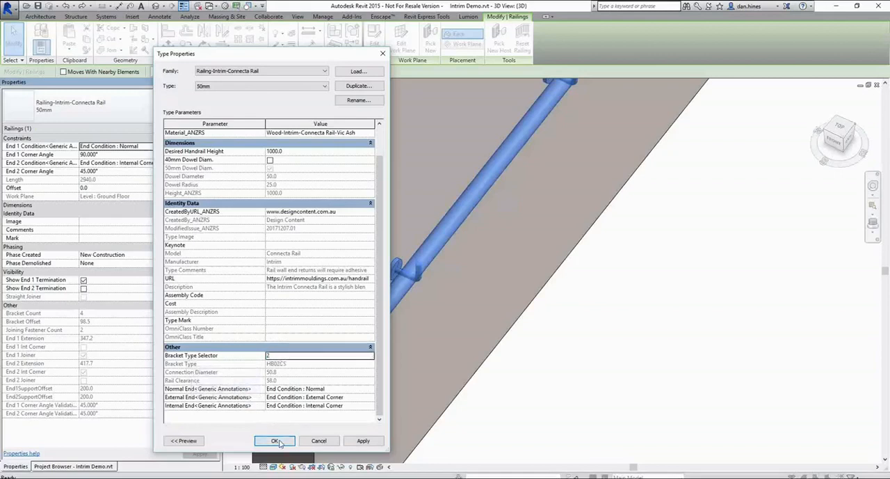
click(274, 440)
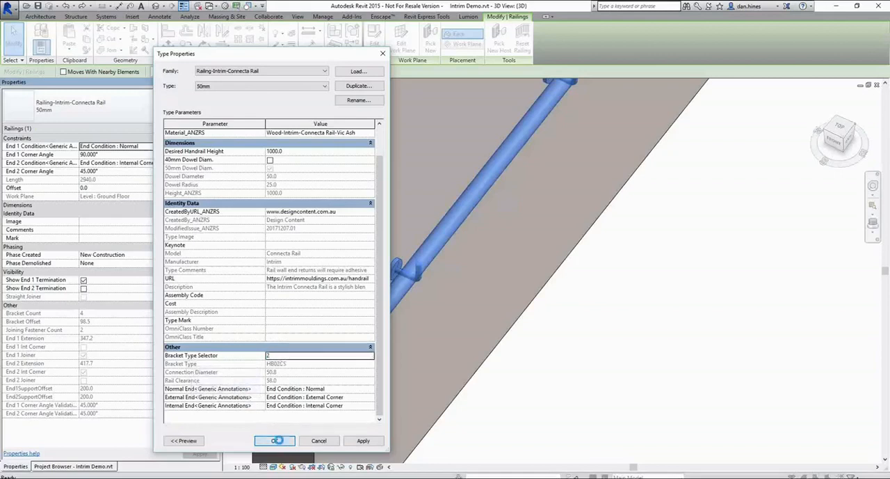
click(274, 440)
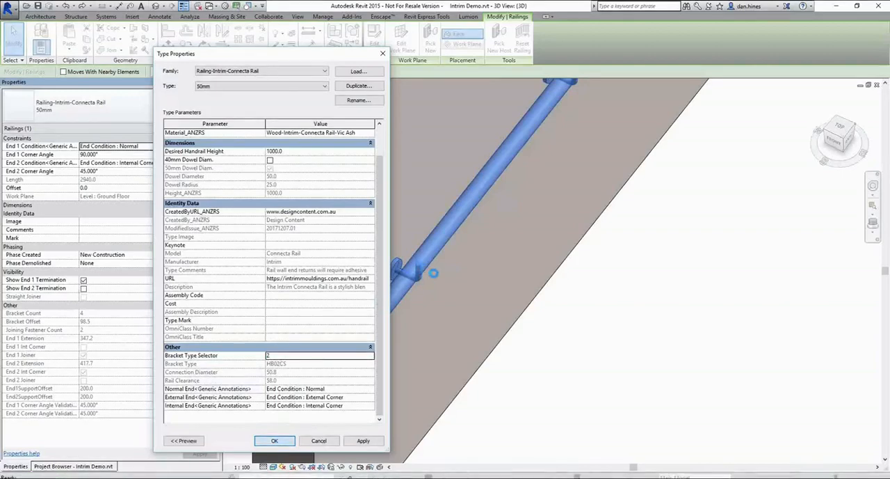
click(274, 440)
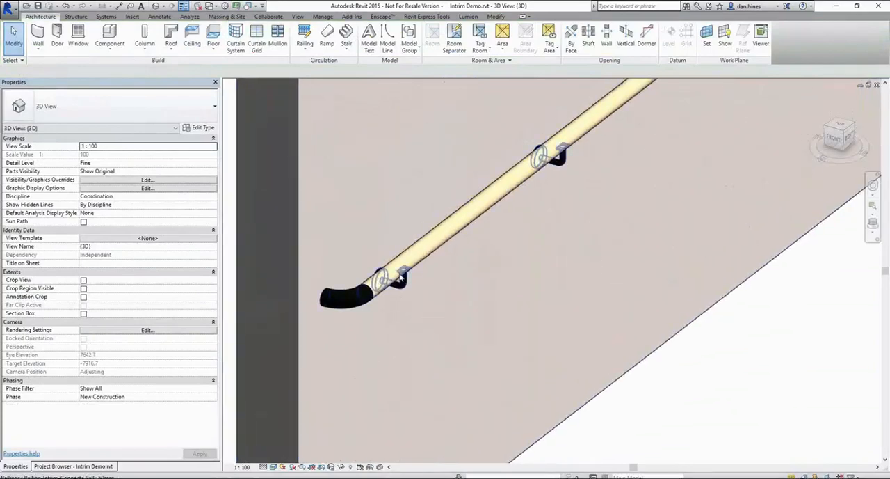
Step: Set the Connecta Rail 50mm bracket material to Metal-Stainless Steel-Intrim-Bracket
click(400, 272)
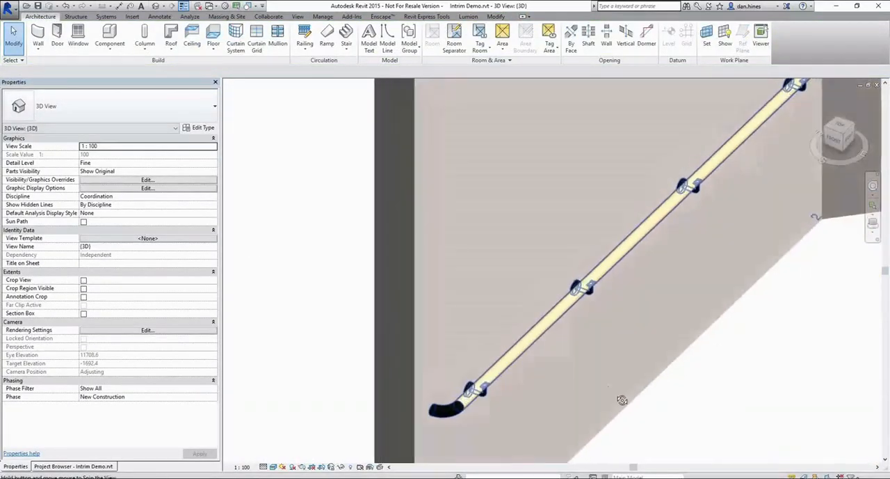
click(578, 285)
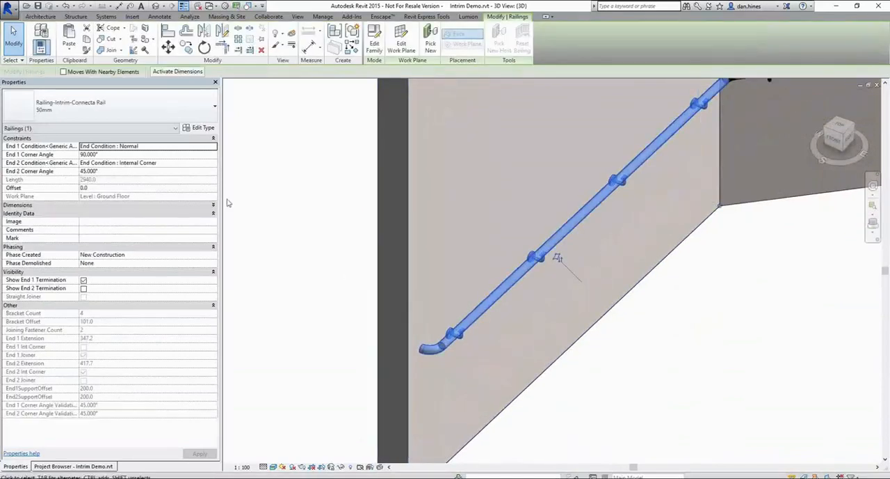
click(201, 128)
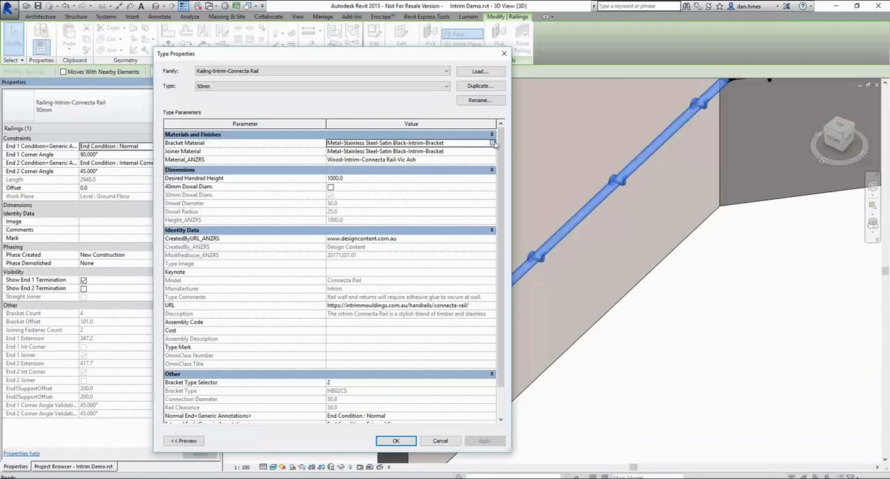
click(494, 143)
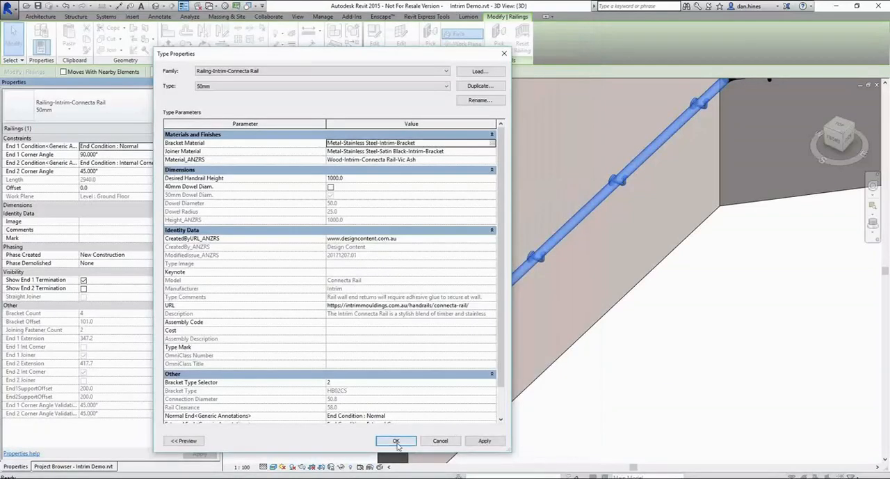
click(395, 440)
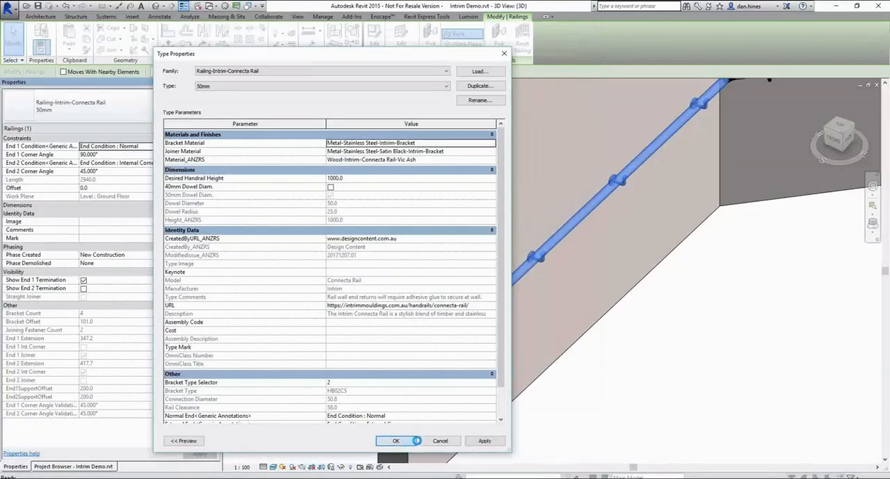
click(395, 440)
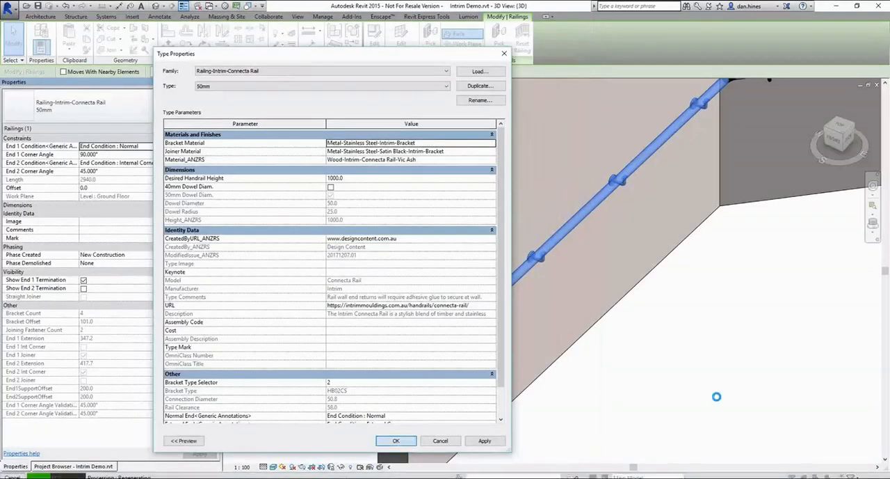
click(396, 440)
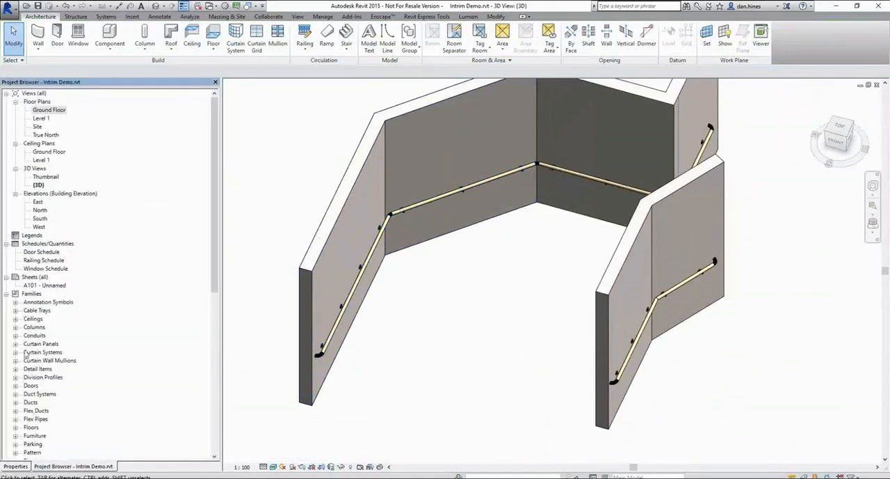
Step: Review the Railing Schedule, then switch to the Thumbnail 3D view
double_click(43, 259)
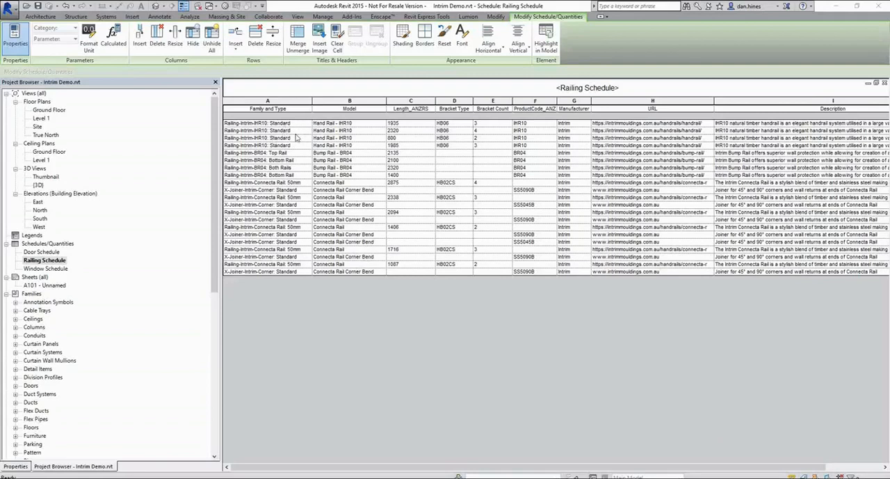
mouse_move(304, 165)
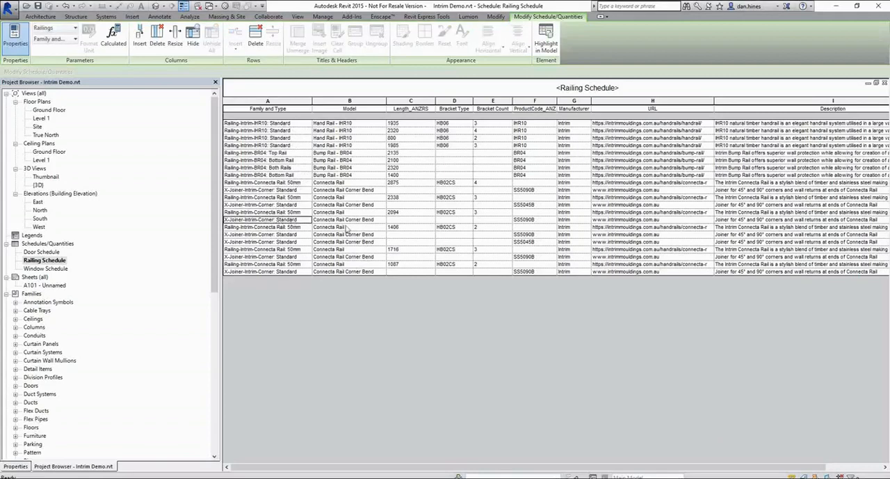
mouse_move(543, 224)
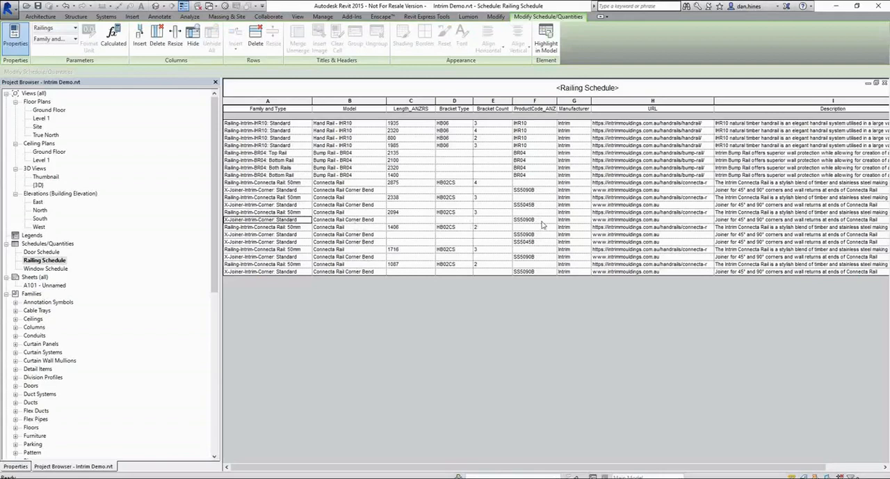
mouse_move(532, 220)
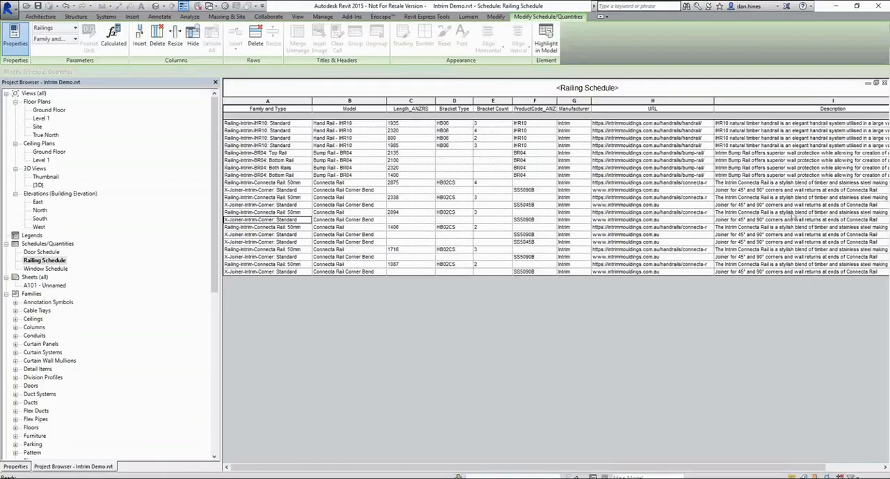
double_click(46, 175)
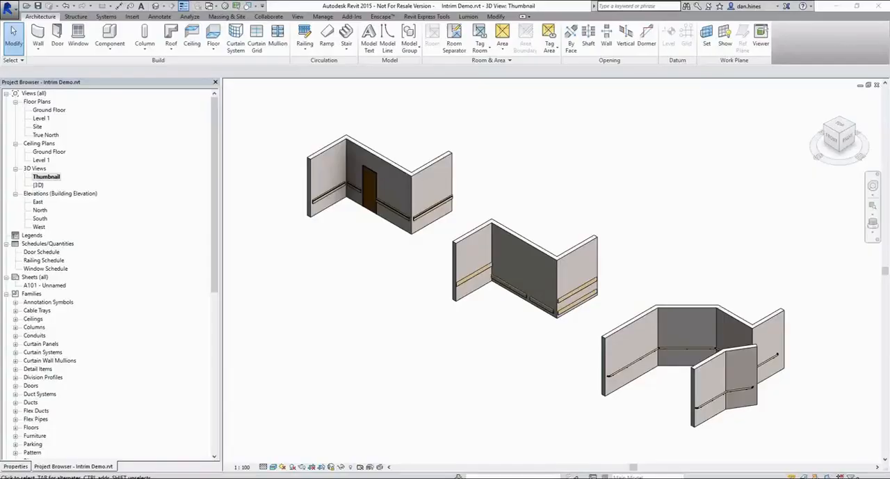